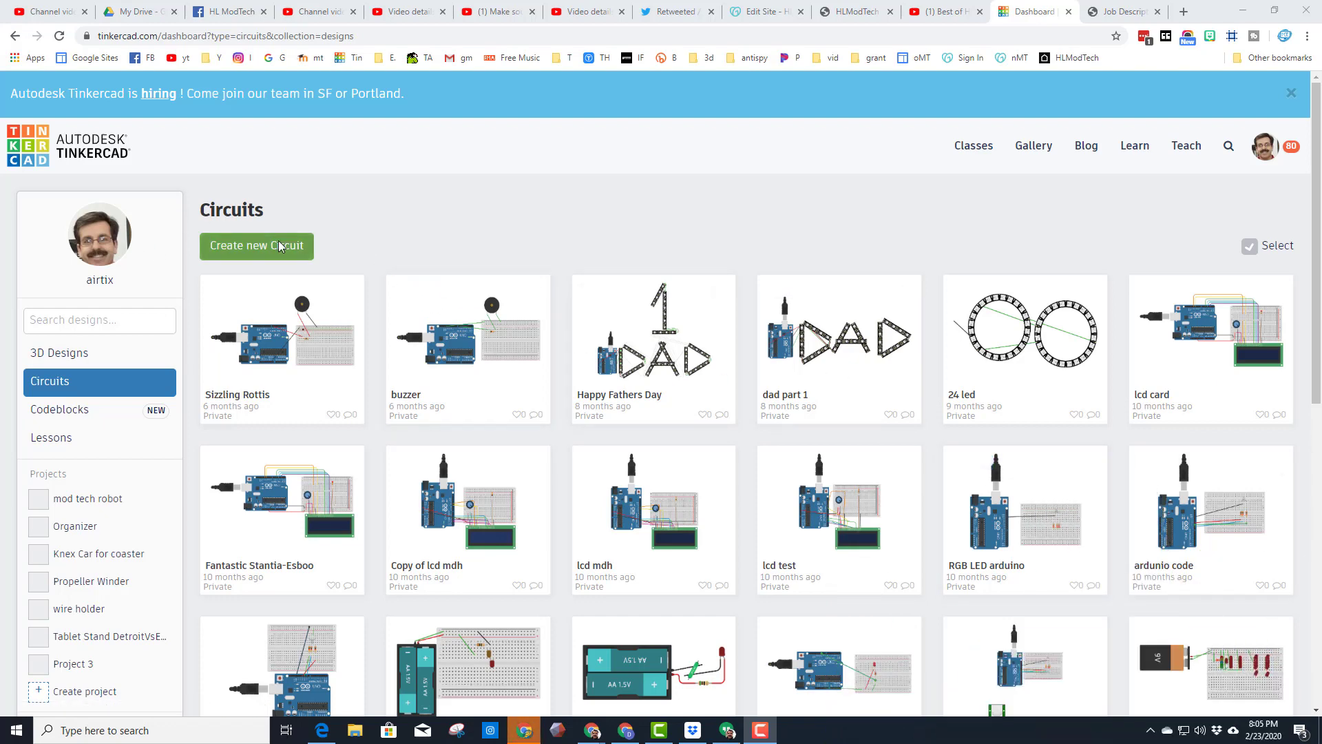
mouse_move(76, 382)
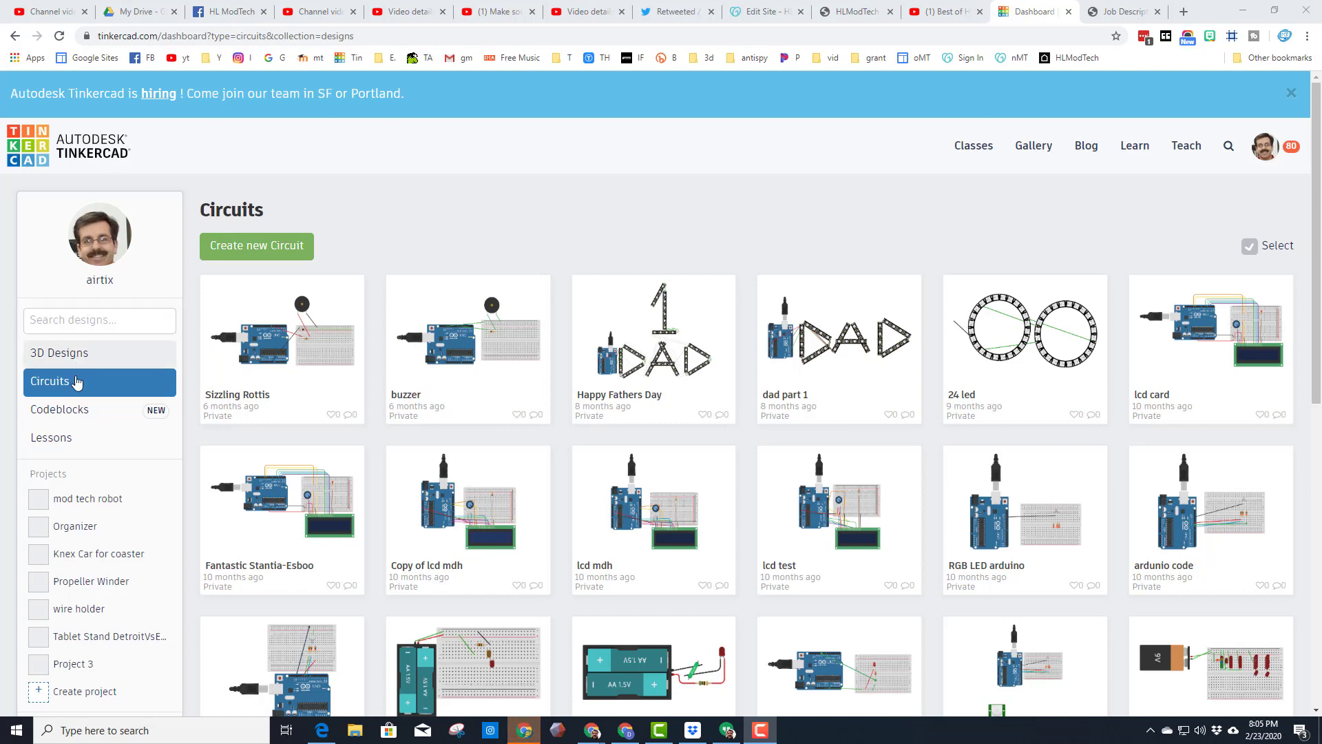
Create a new circuit design and select its auto-generated title for renaming
click(256, 245)
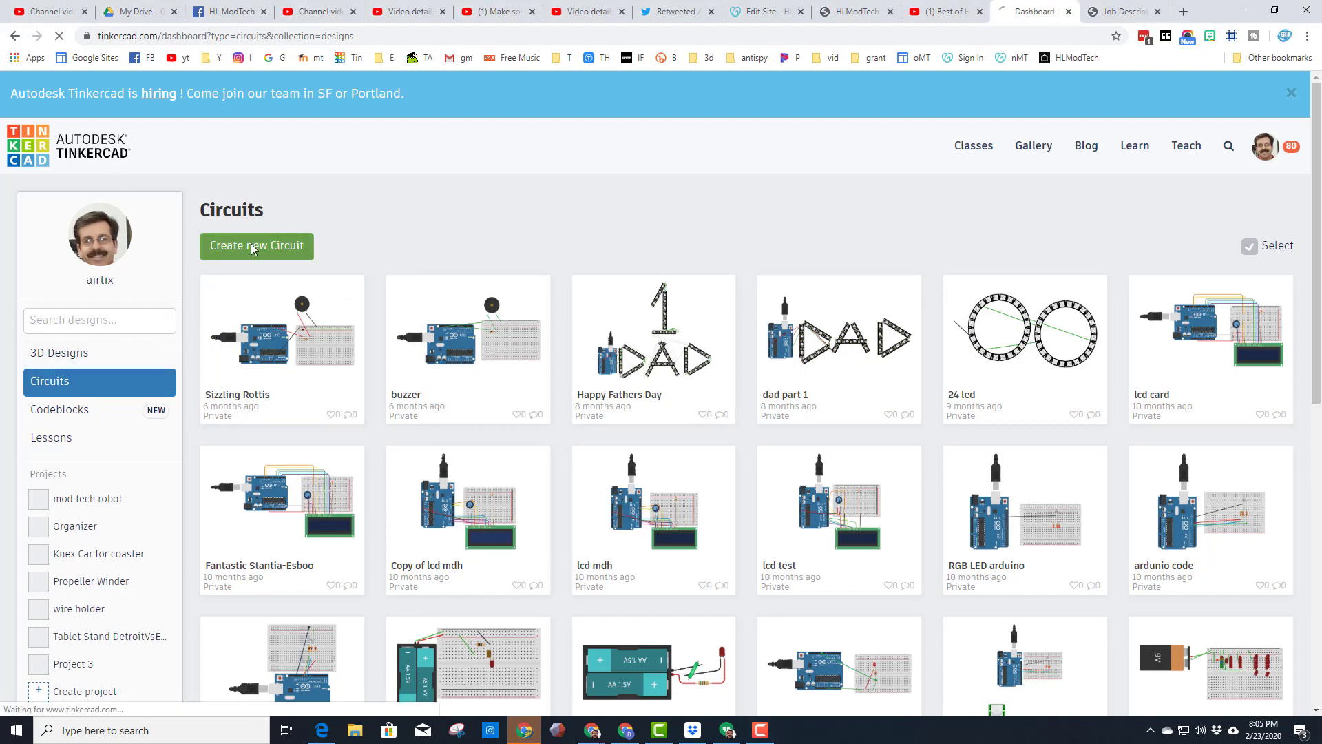
click(256, 245)
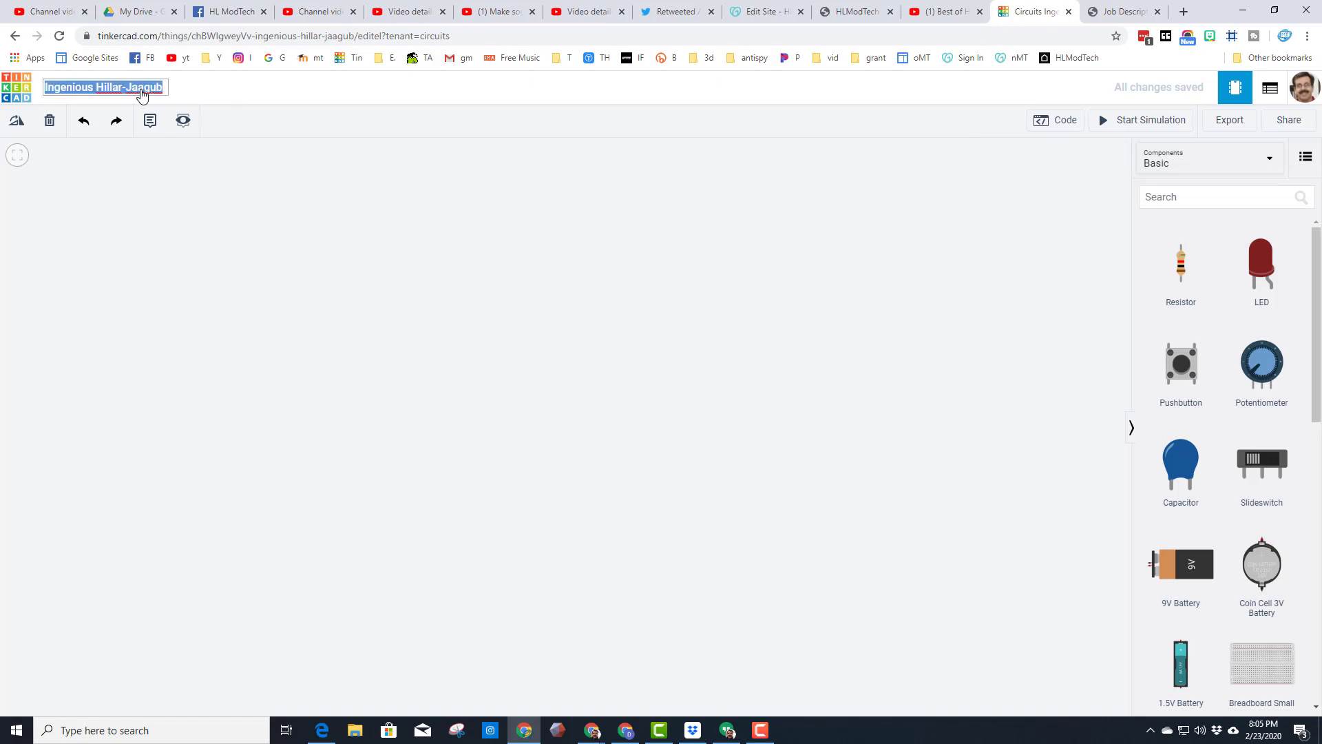
Rename the design to '9v challenge' and confirm the name
text(9v)
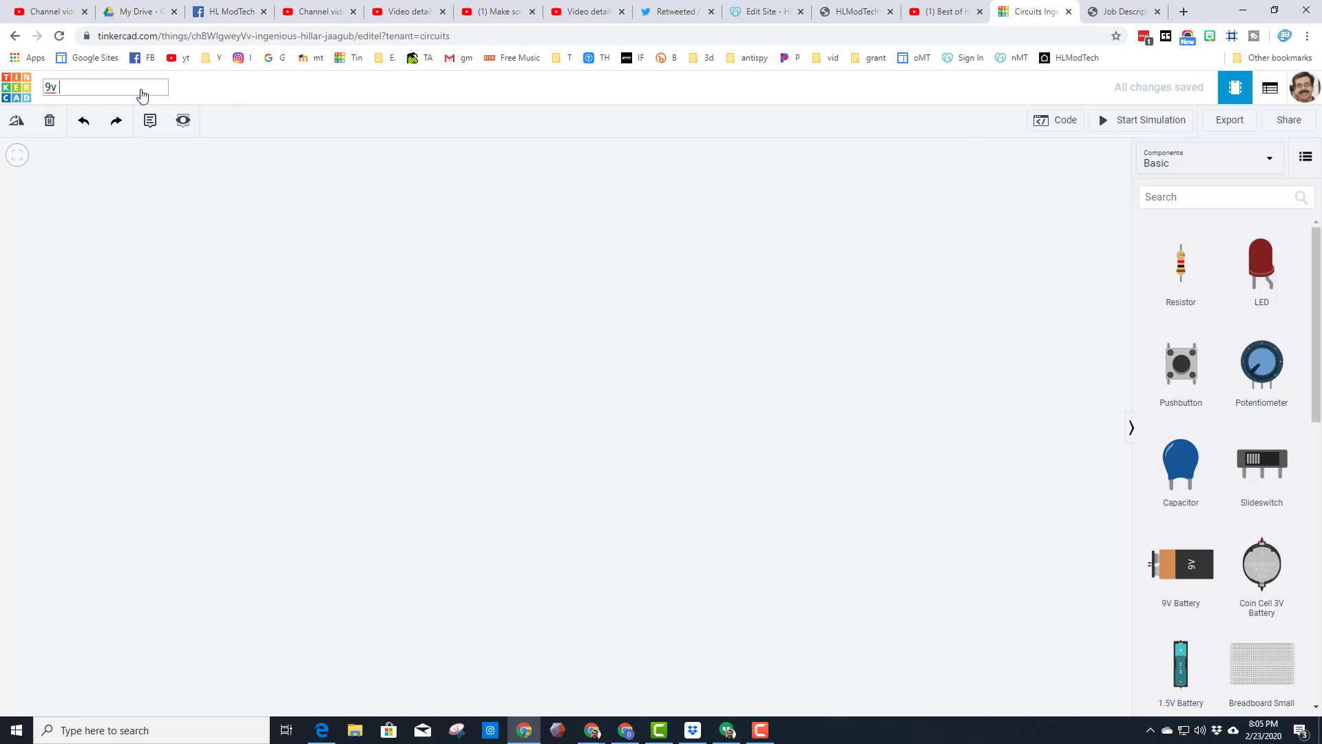
text(challenge)
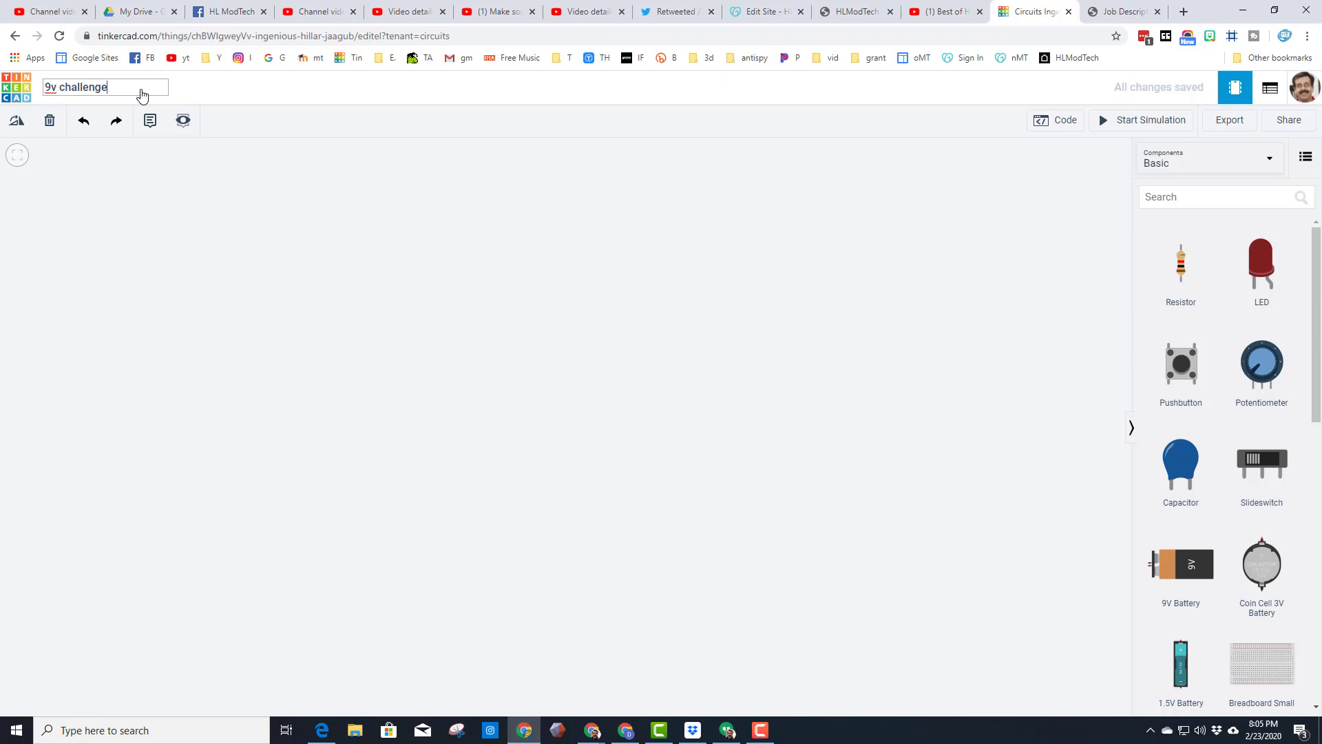
click(602, 380)
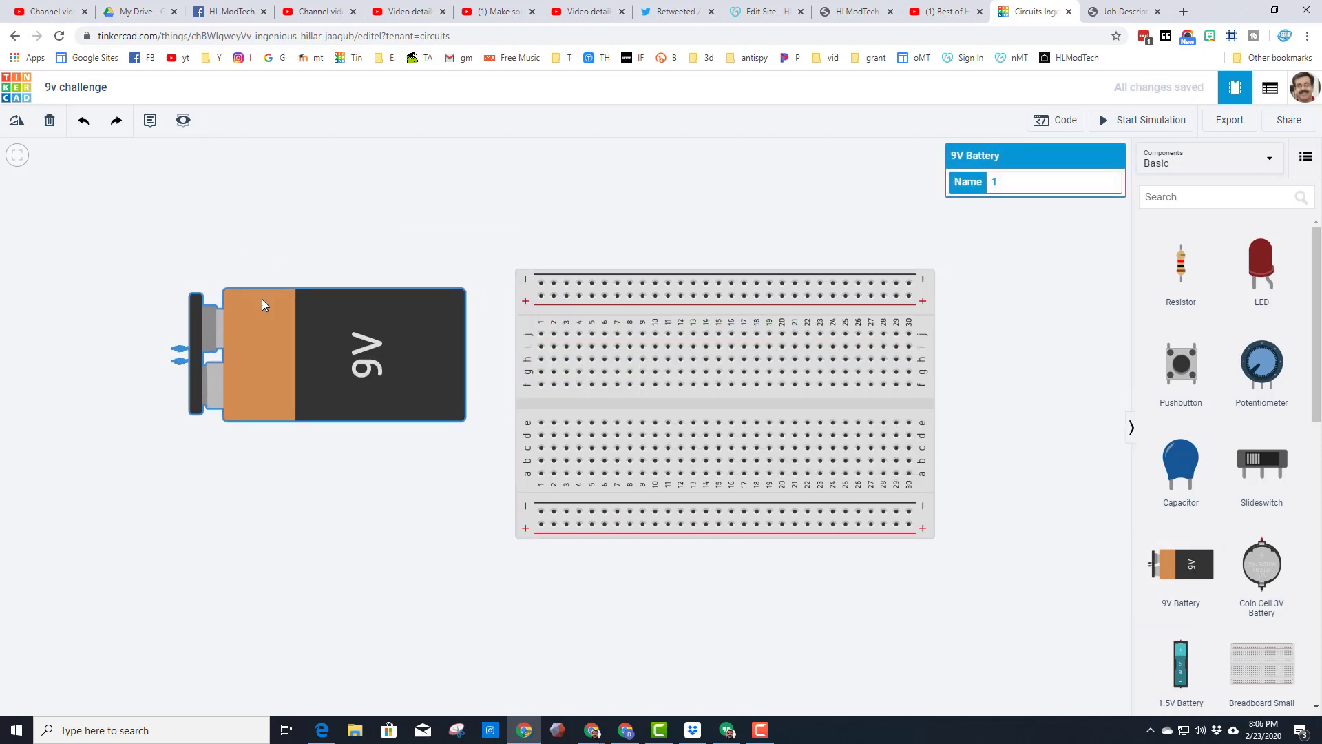
Rotate the 9V battery and wire its terminals to the top rails, negative wire black
click(16, 122)
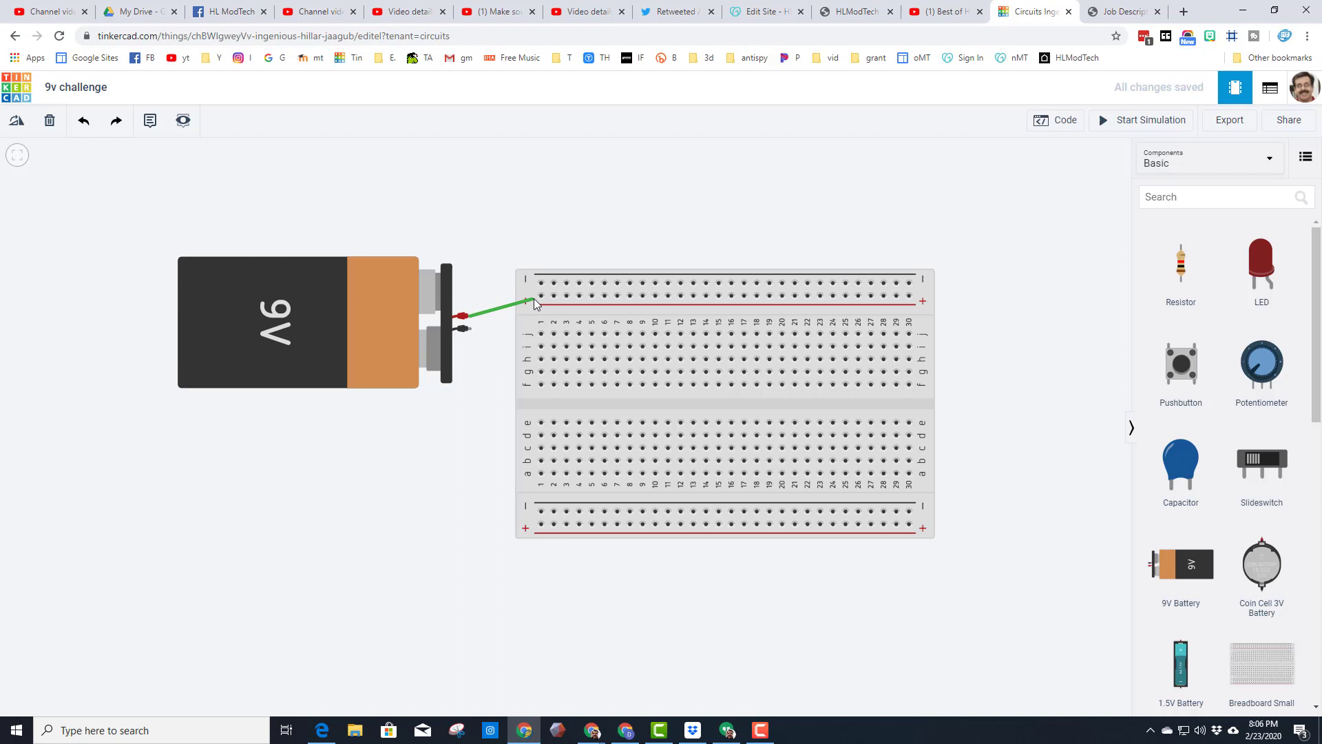
click(533, 304)
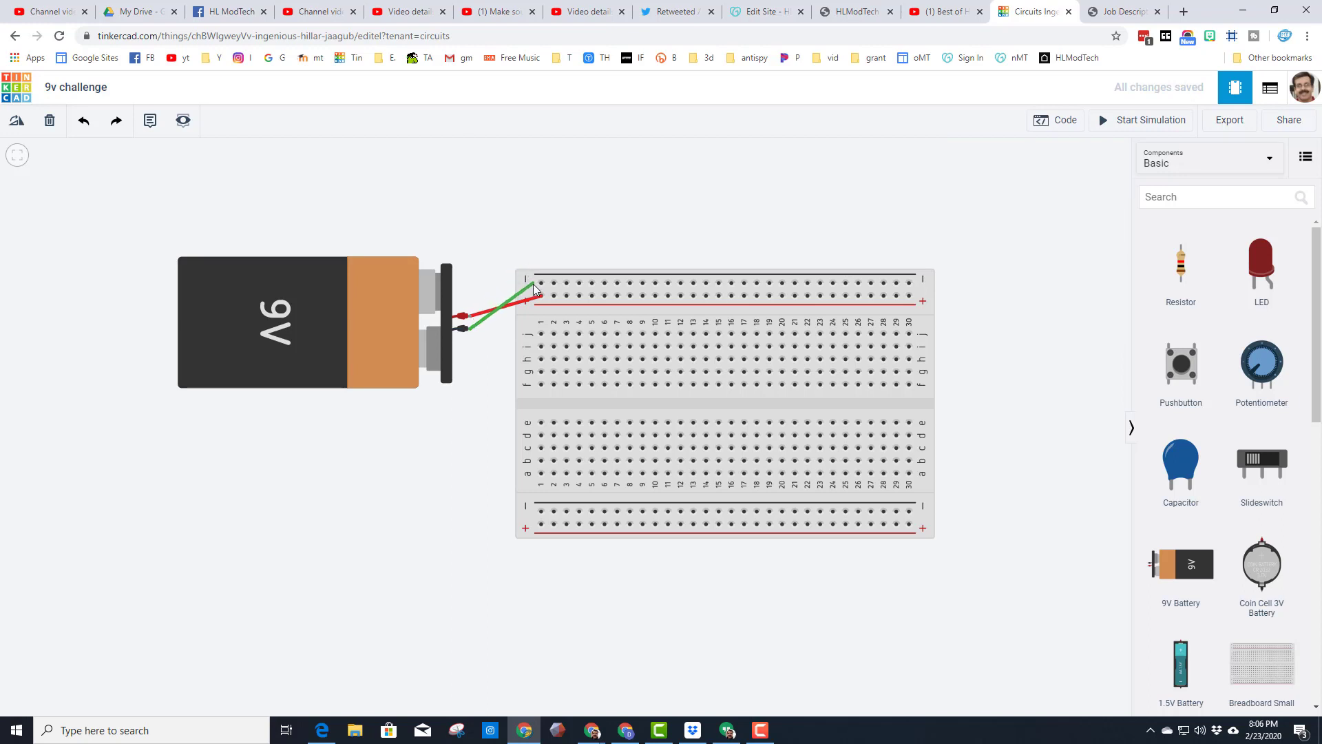
click(506, 303)
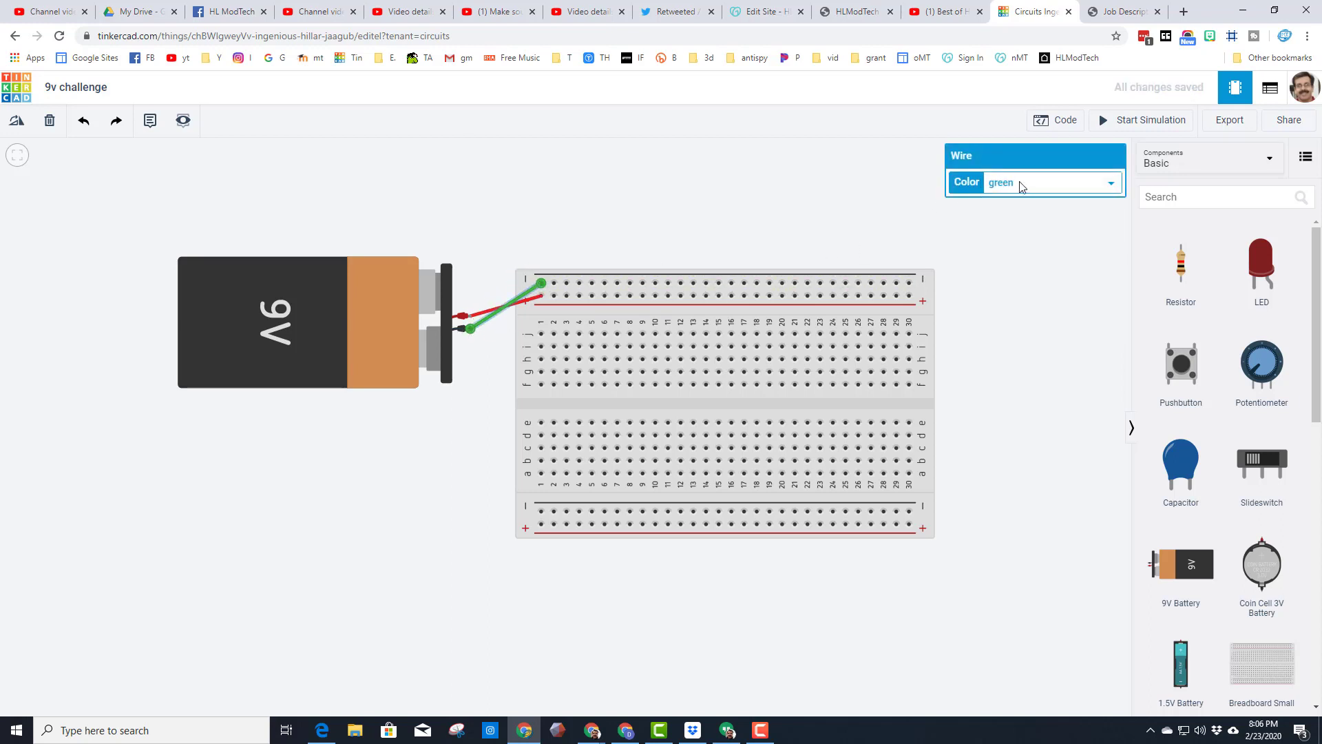
click(1051, 182)
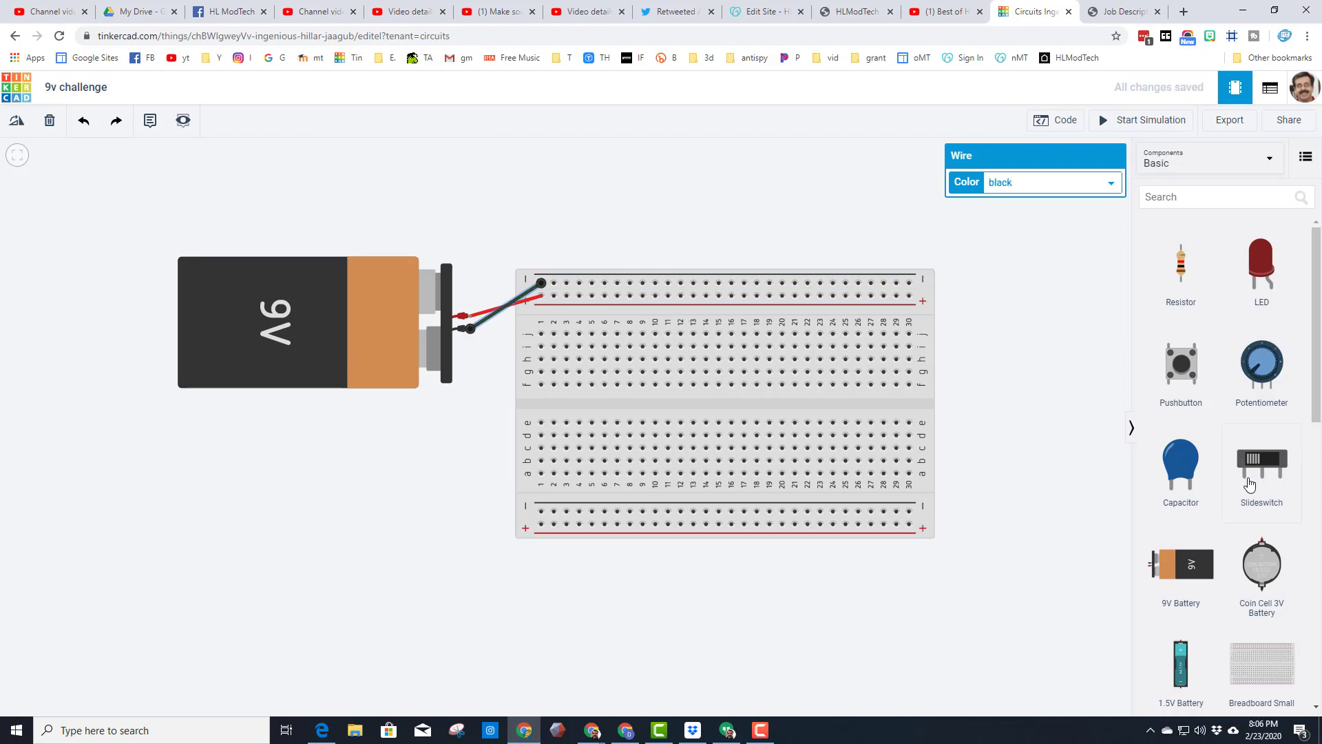
Place a slide switch on the breadboard, wired from the + rail and onward to column 8
click(1260, 457)
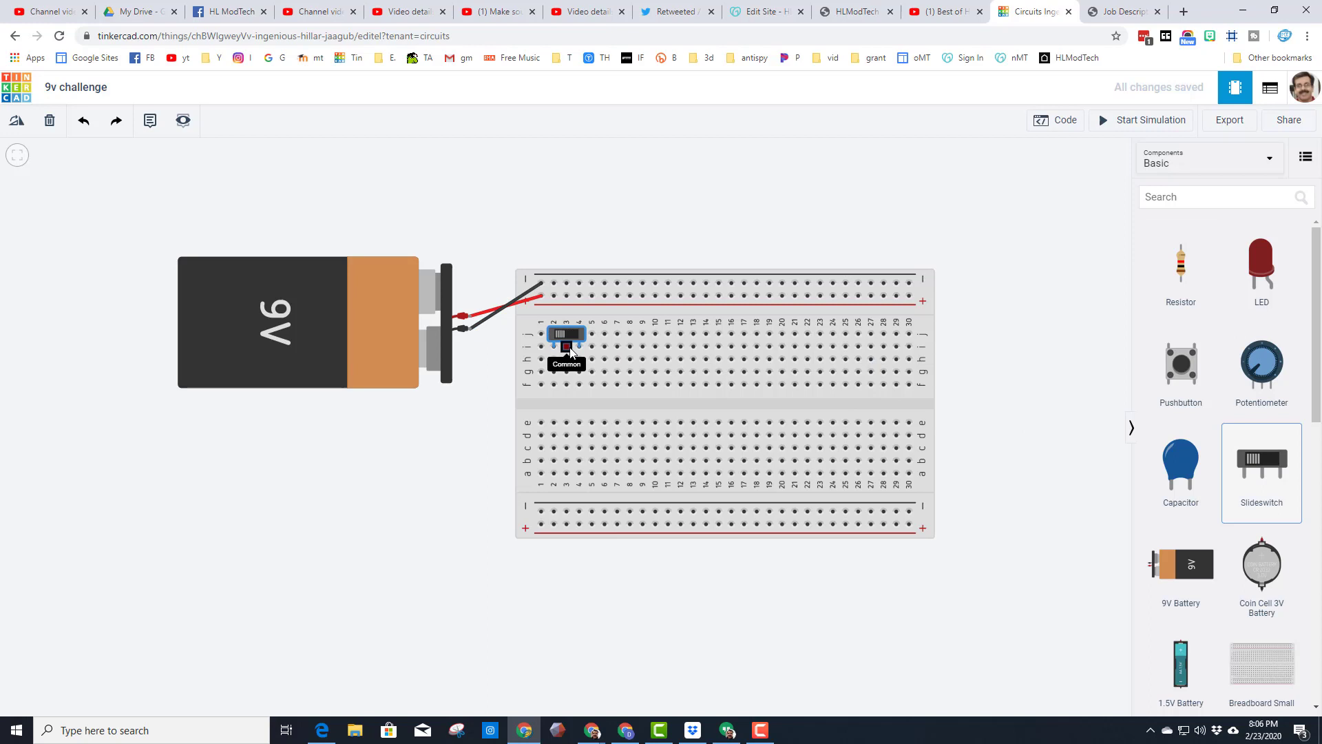
click(566, 335)
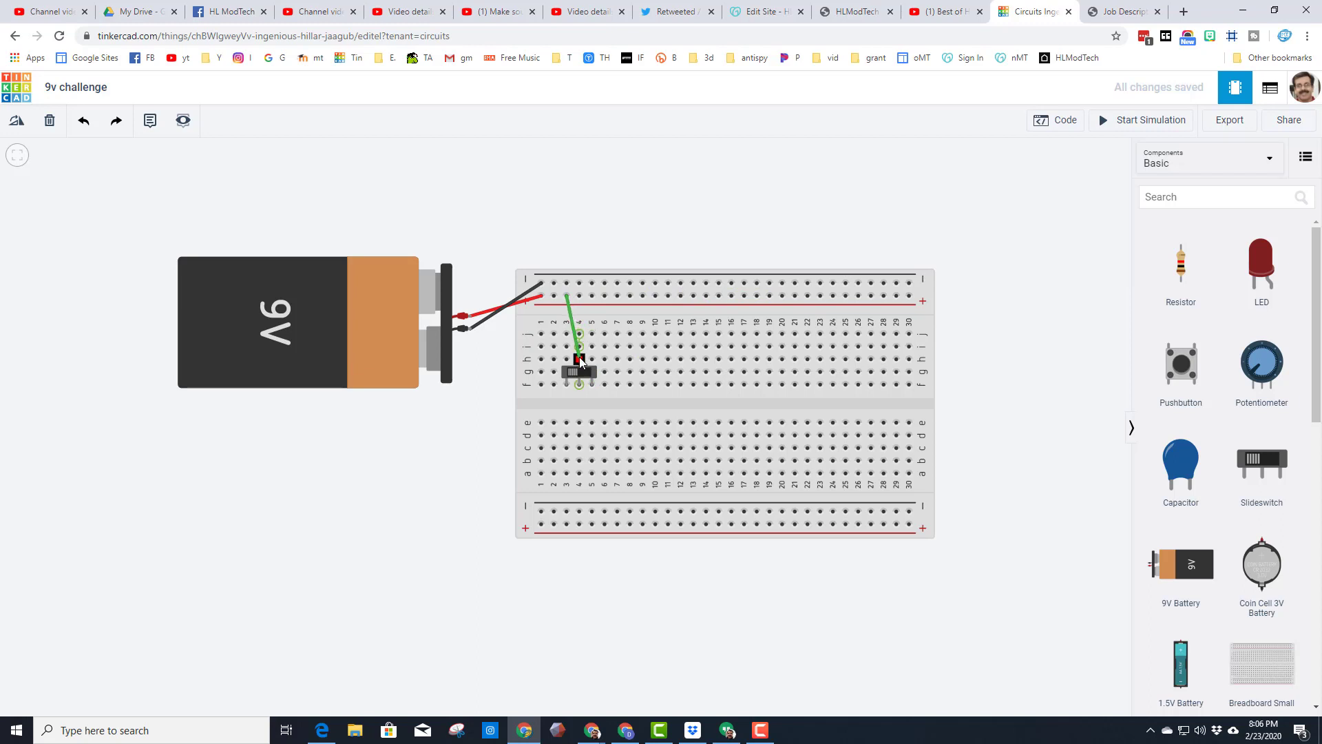
click(577, 329)
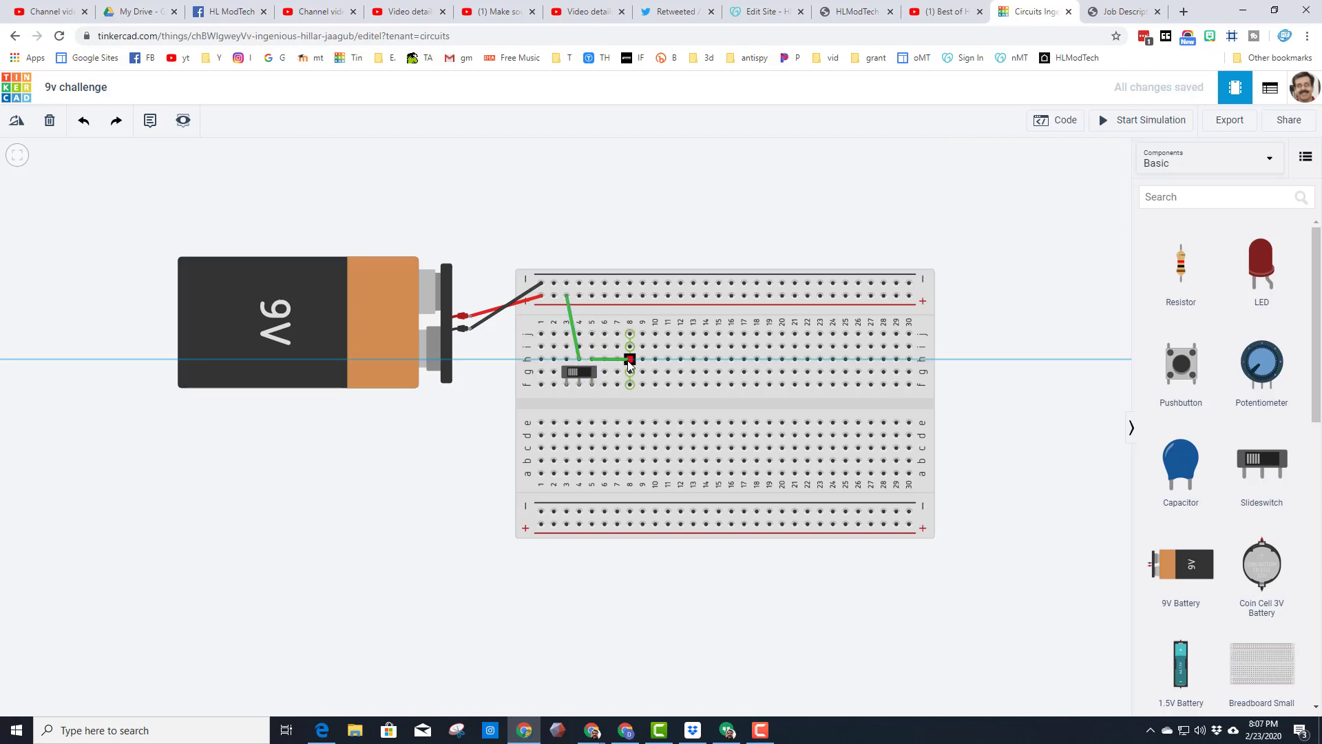
click(628, 360)
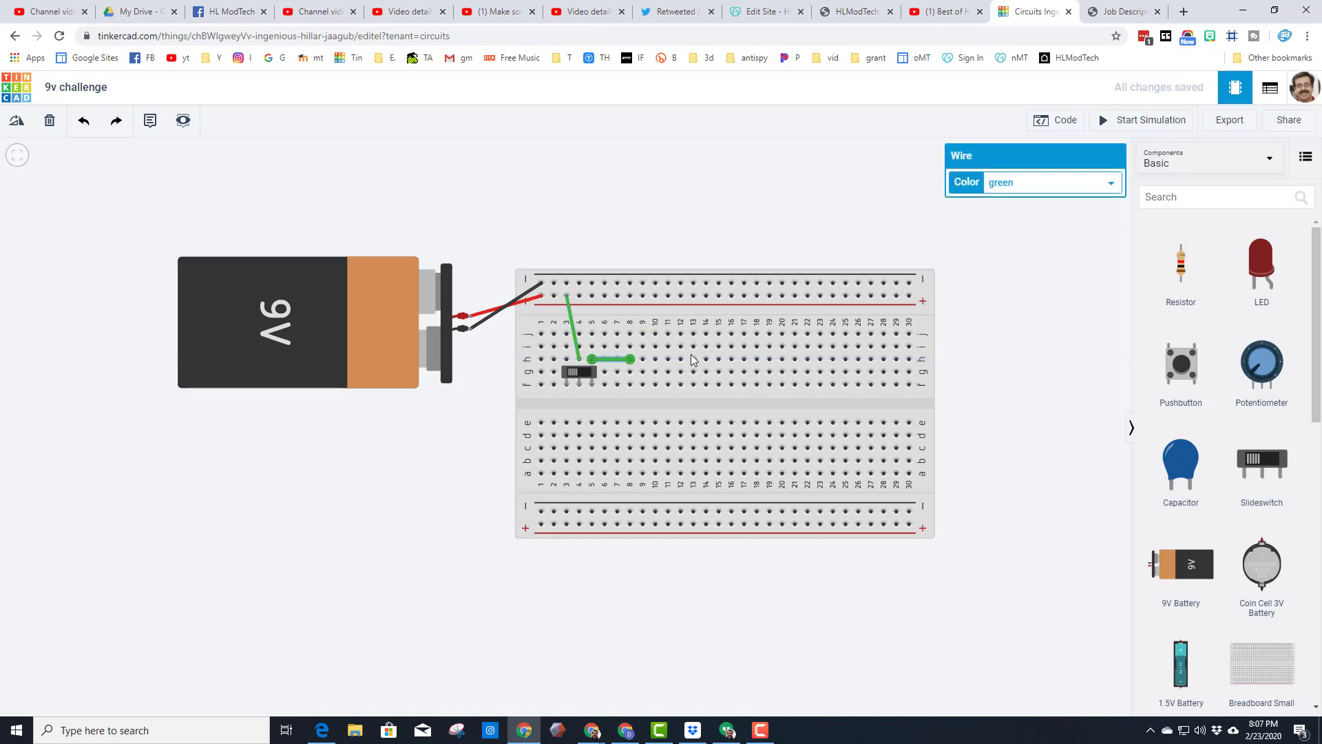
mouse_move(1166, 286)
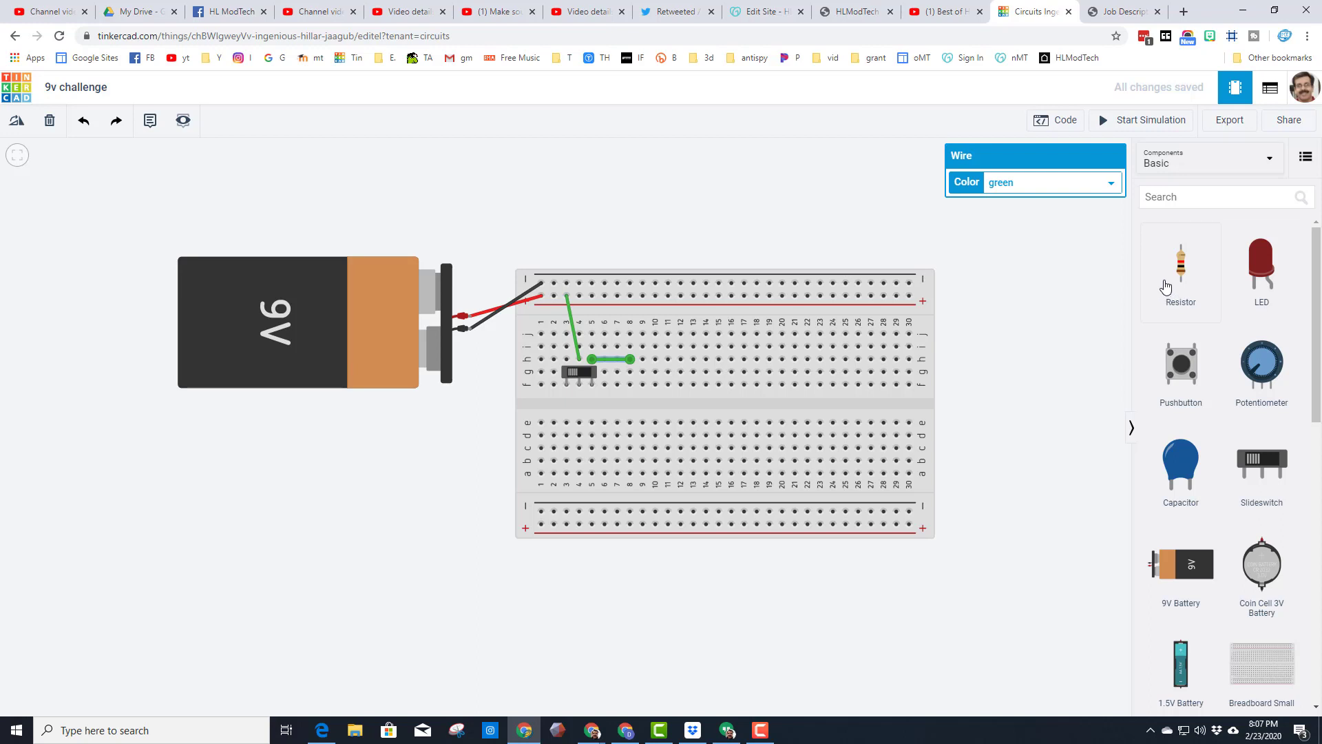
mouse_move(1144, 292)
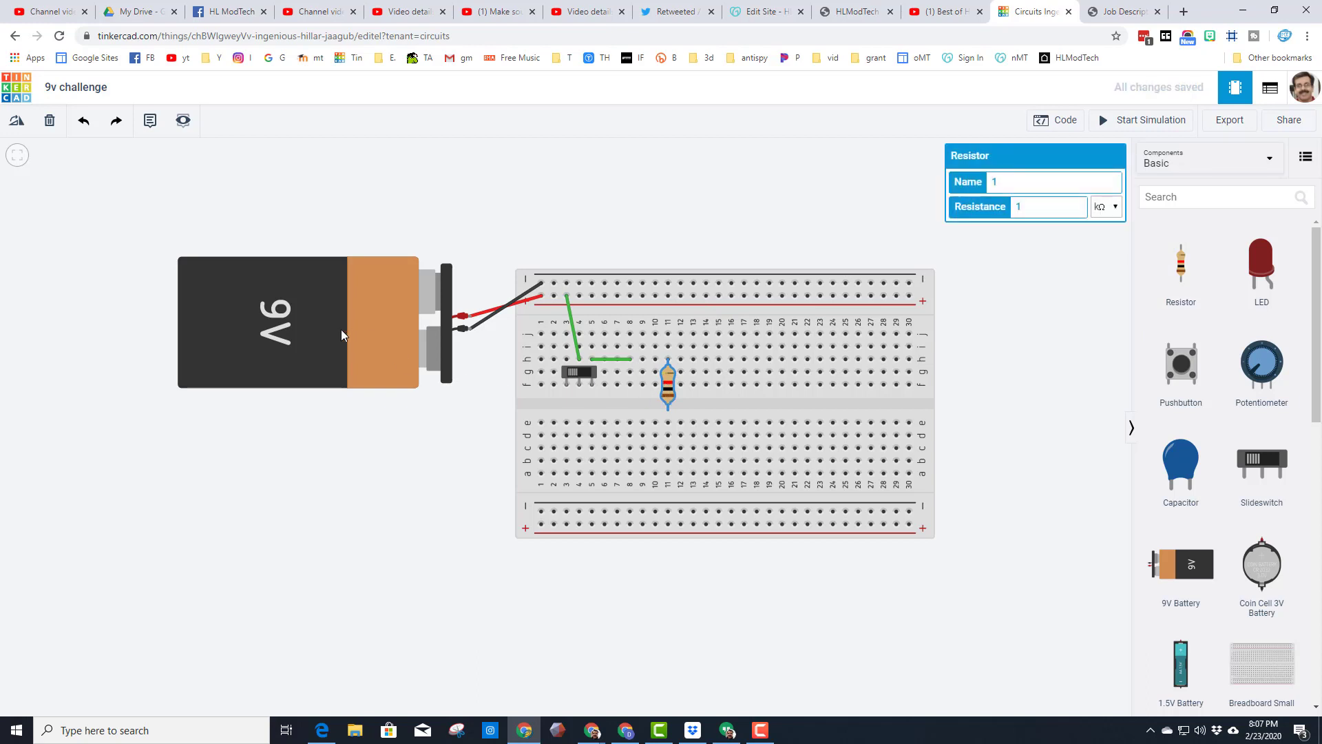
mouse_move(919, 244)
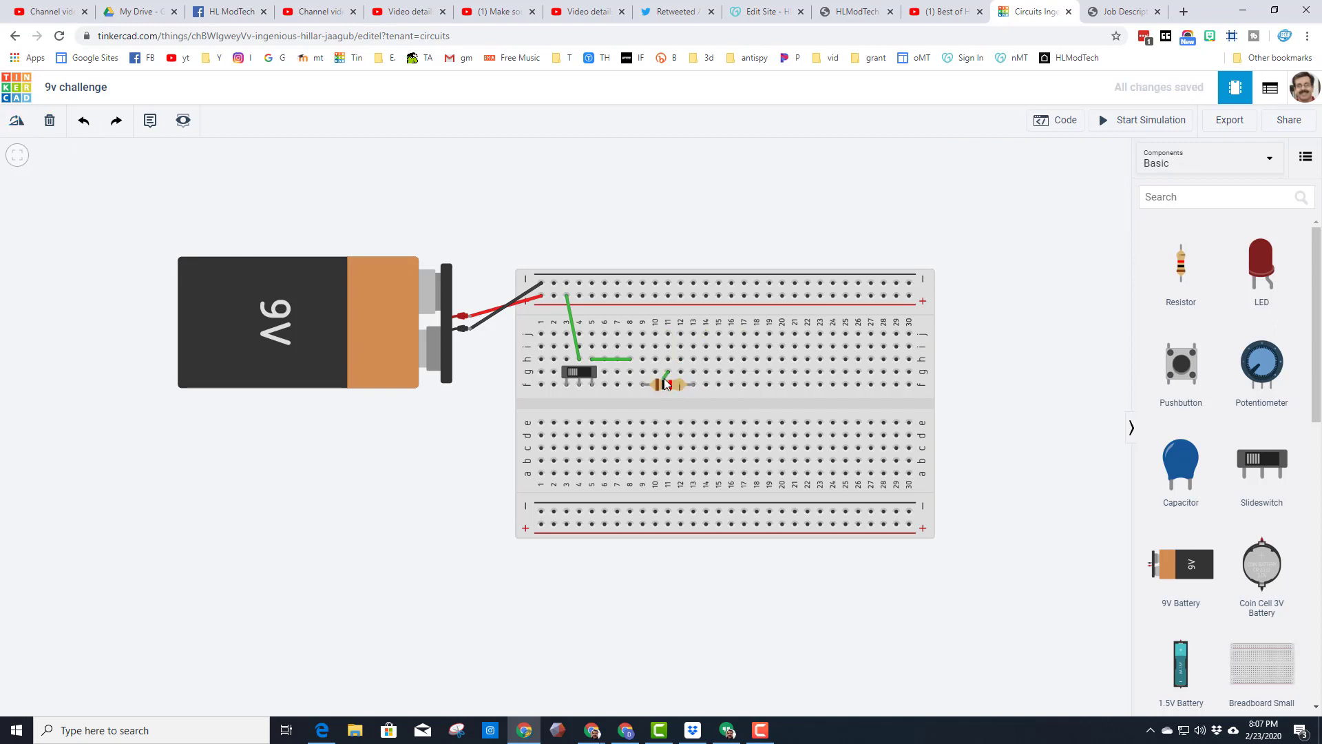
mouse_move(671, 393)
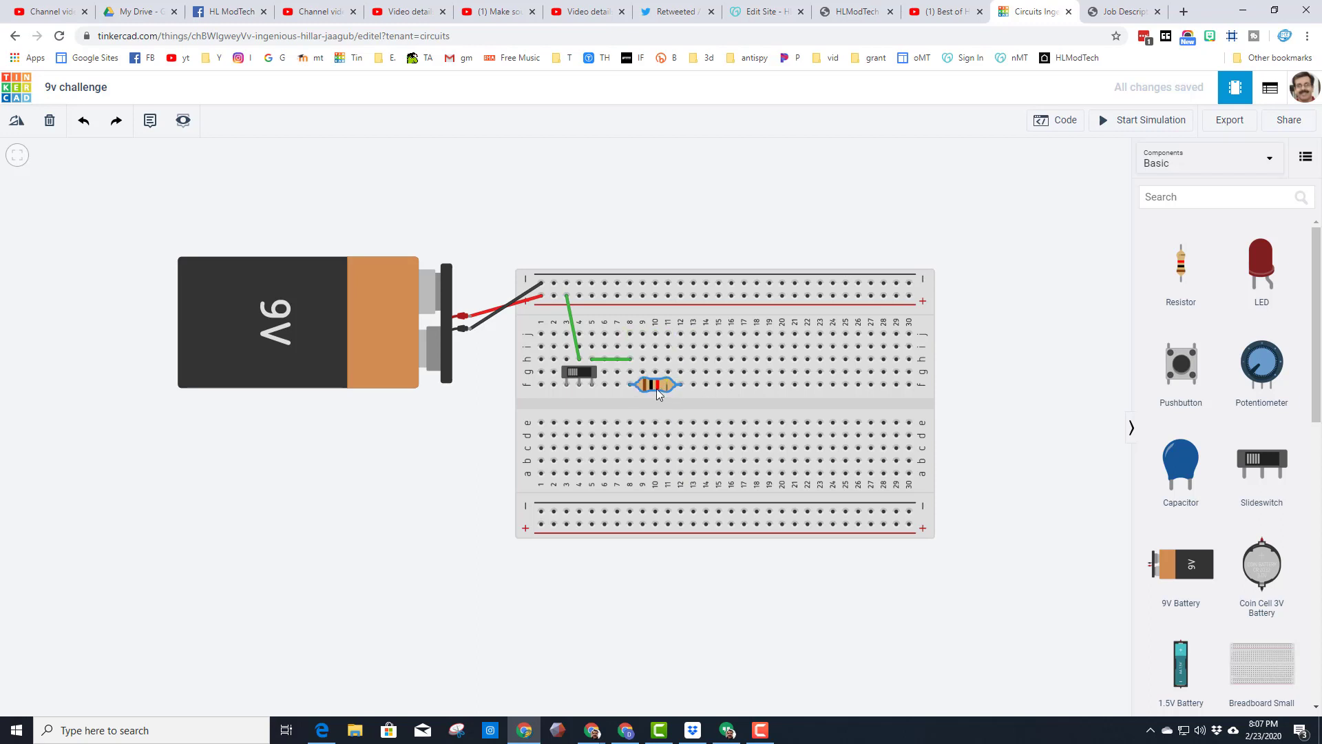
mouse_move(873, 376)
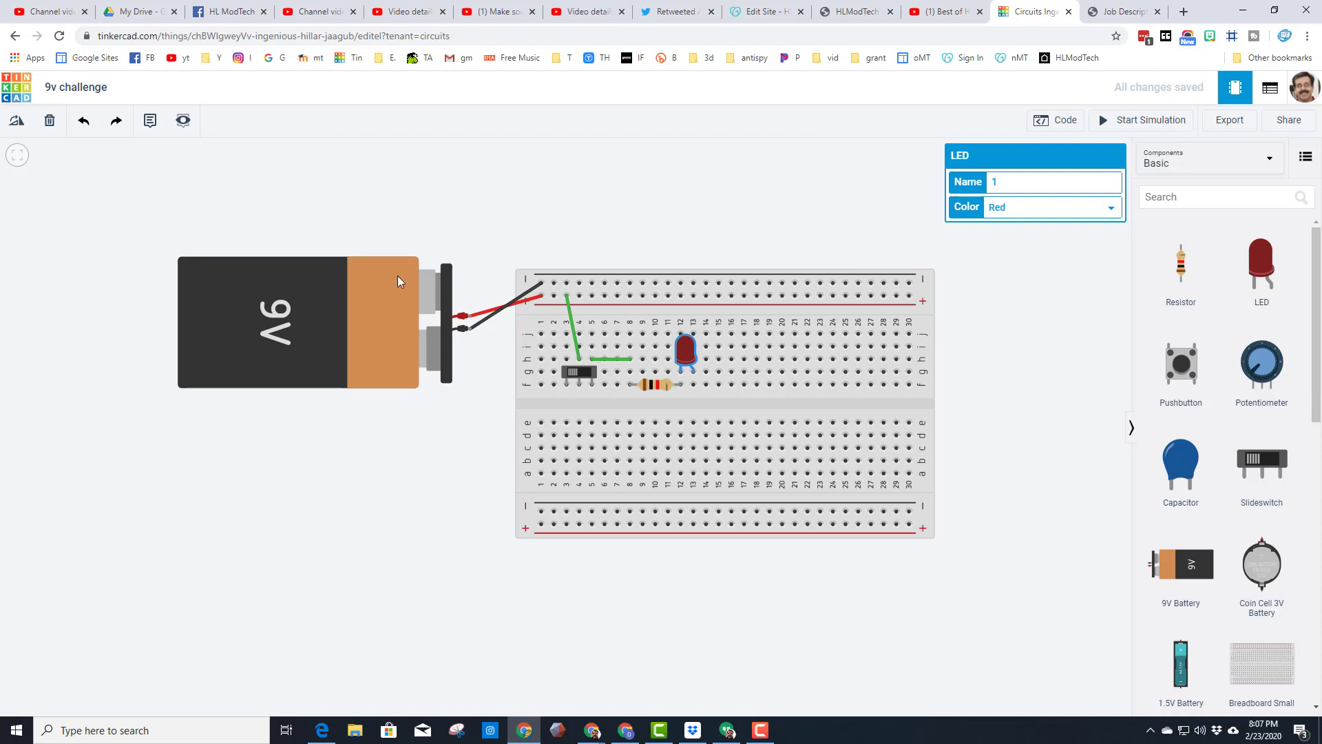
Place a red LED at the resistor's end, wire it to the − rail and start the simulation
click(16, 120)
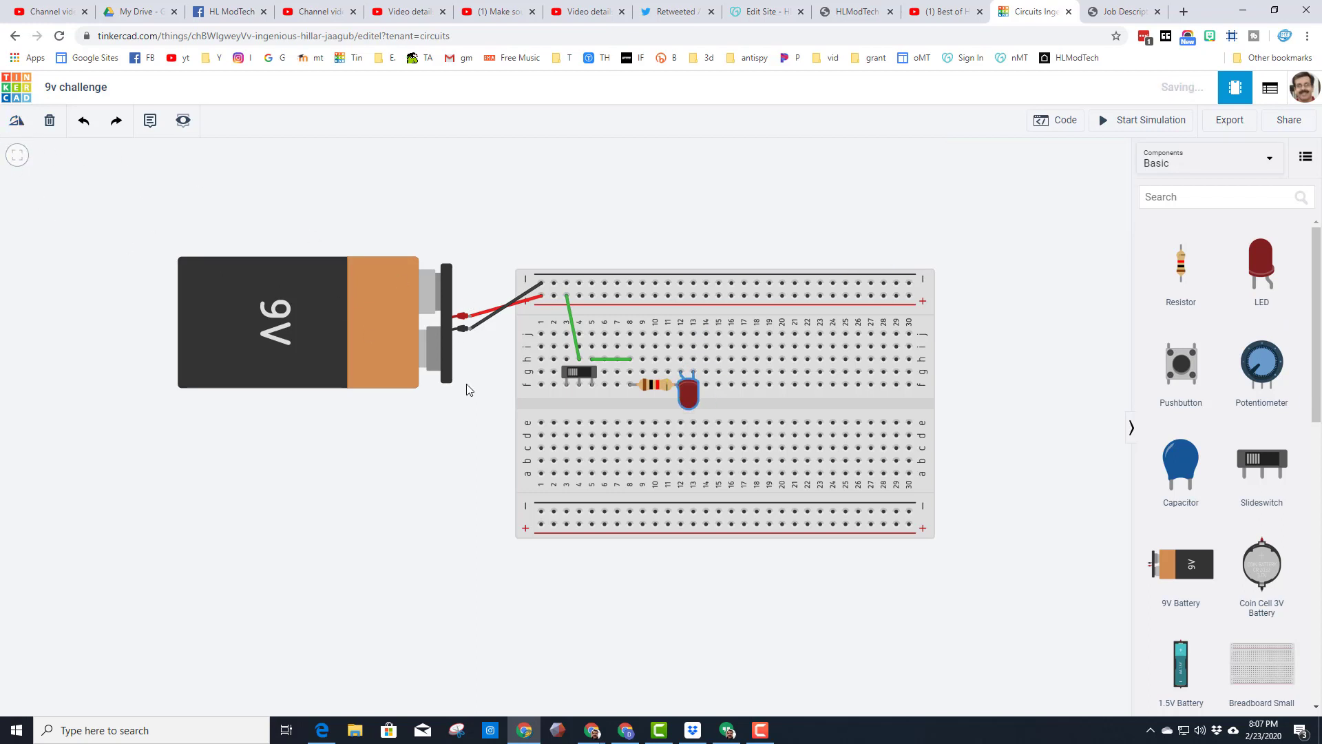
mouse_move(679, 374)
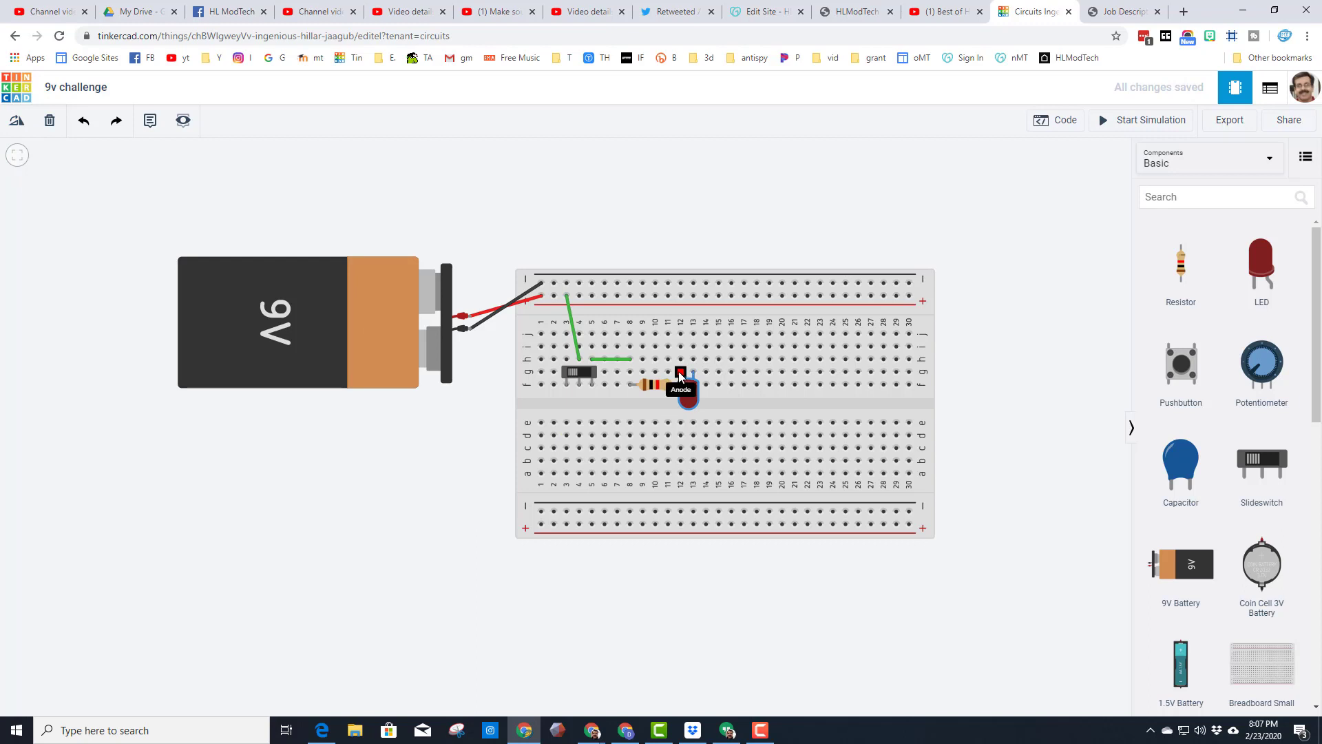
mouse_move(651, 397)
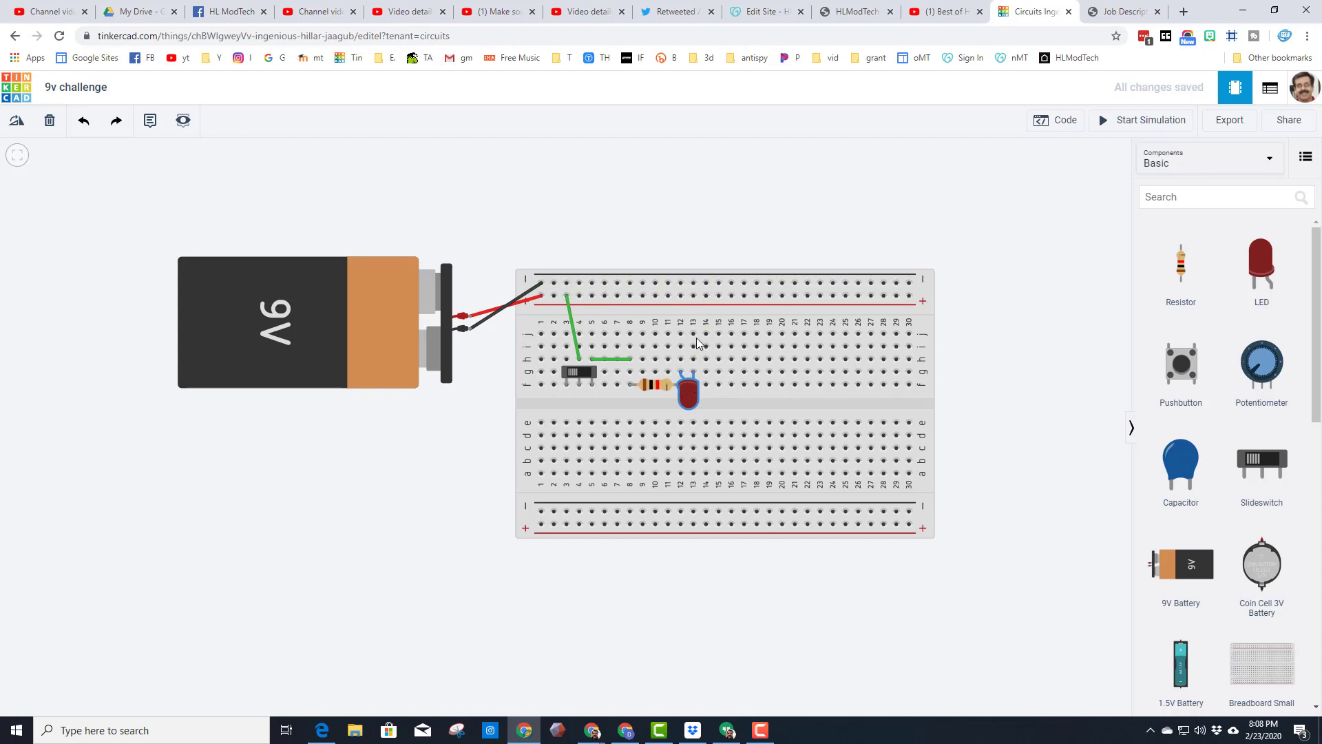
mouse_move(690, 373)
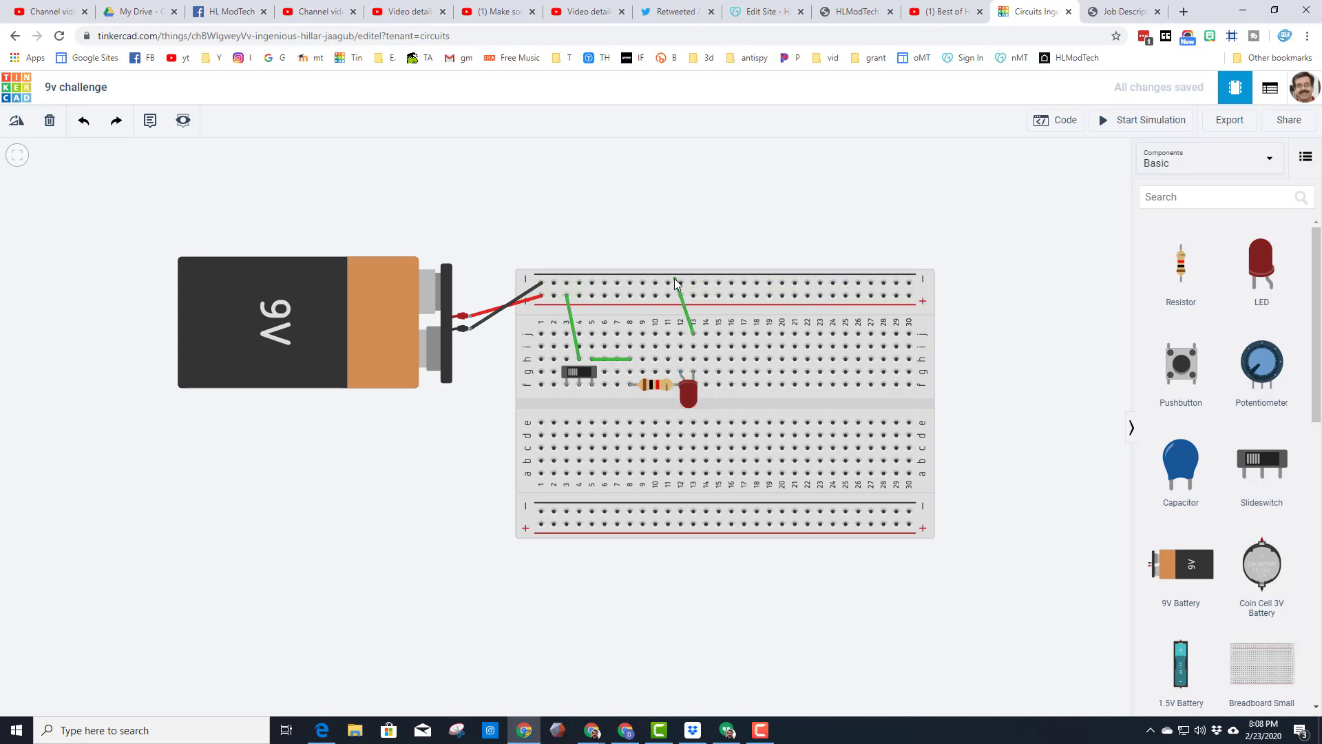
click(675, 303)
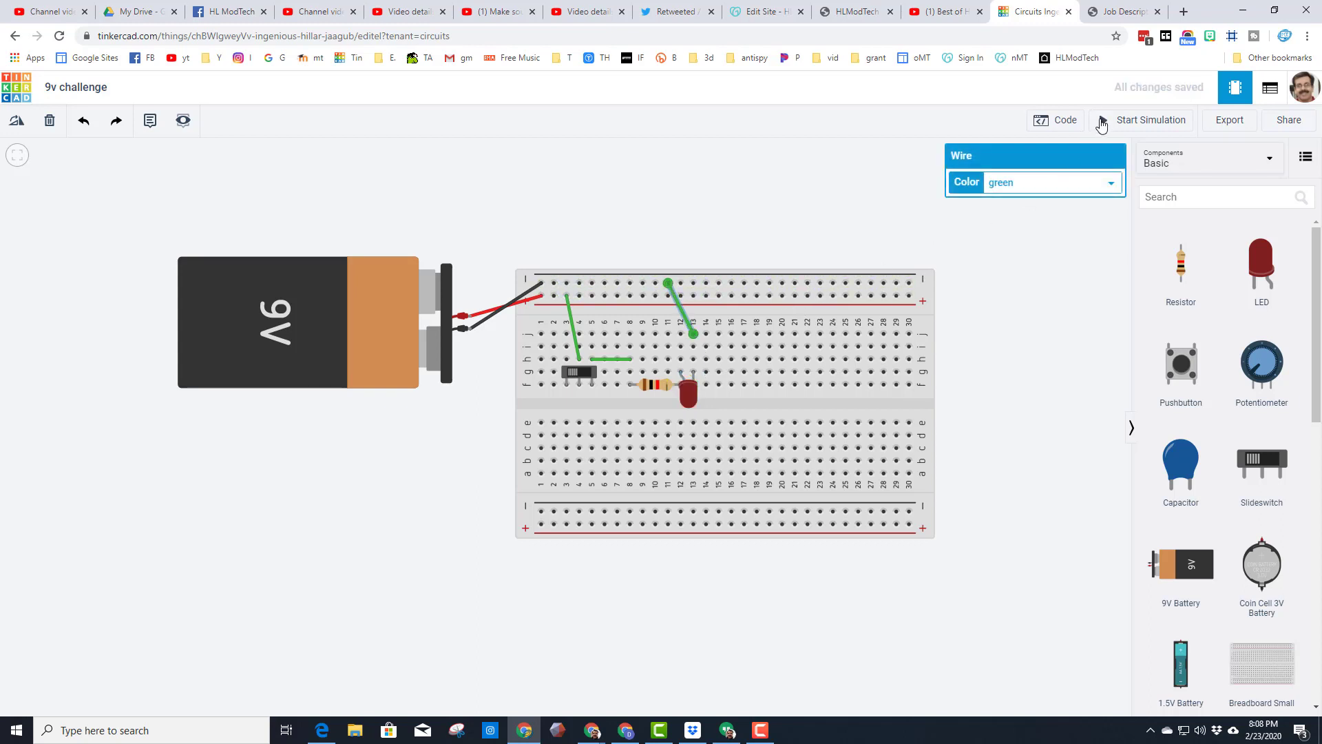
click(1150, 120)
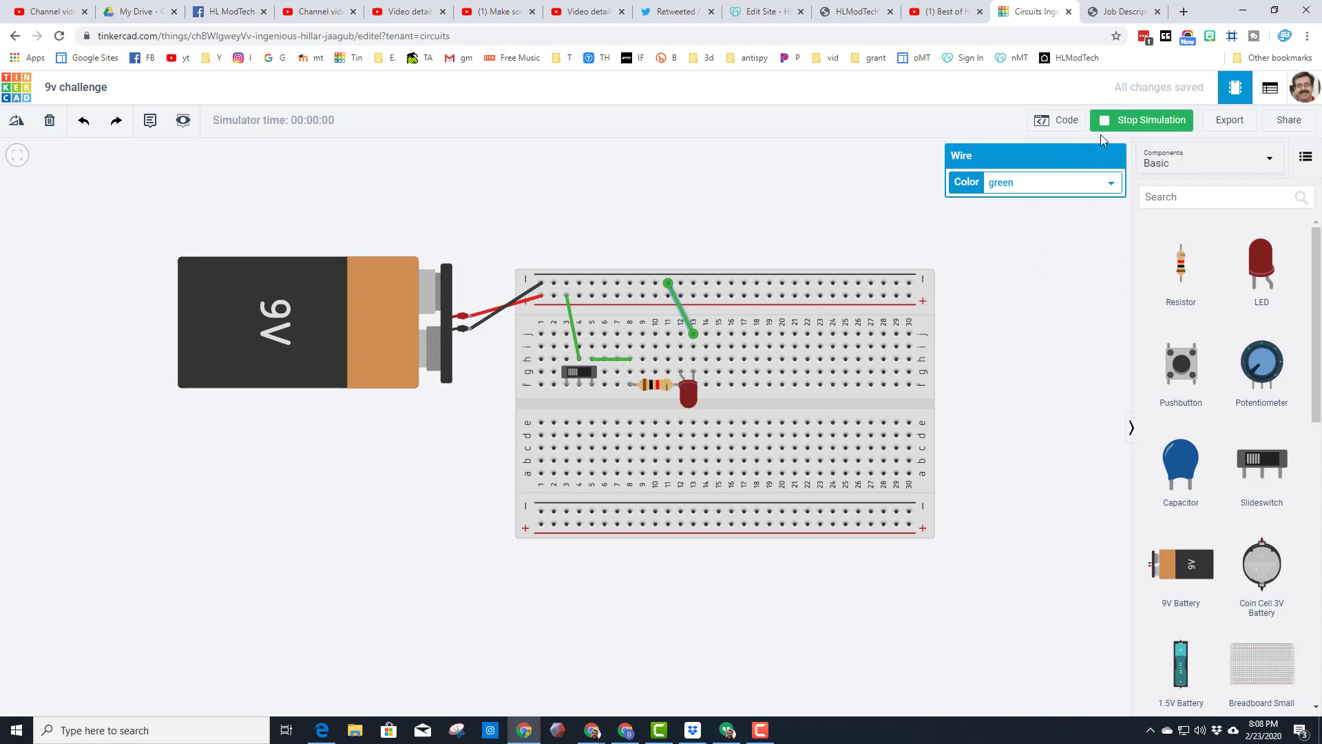
Flip the slide switch on so the red LED glows in the running simulation
click(578, 373)
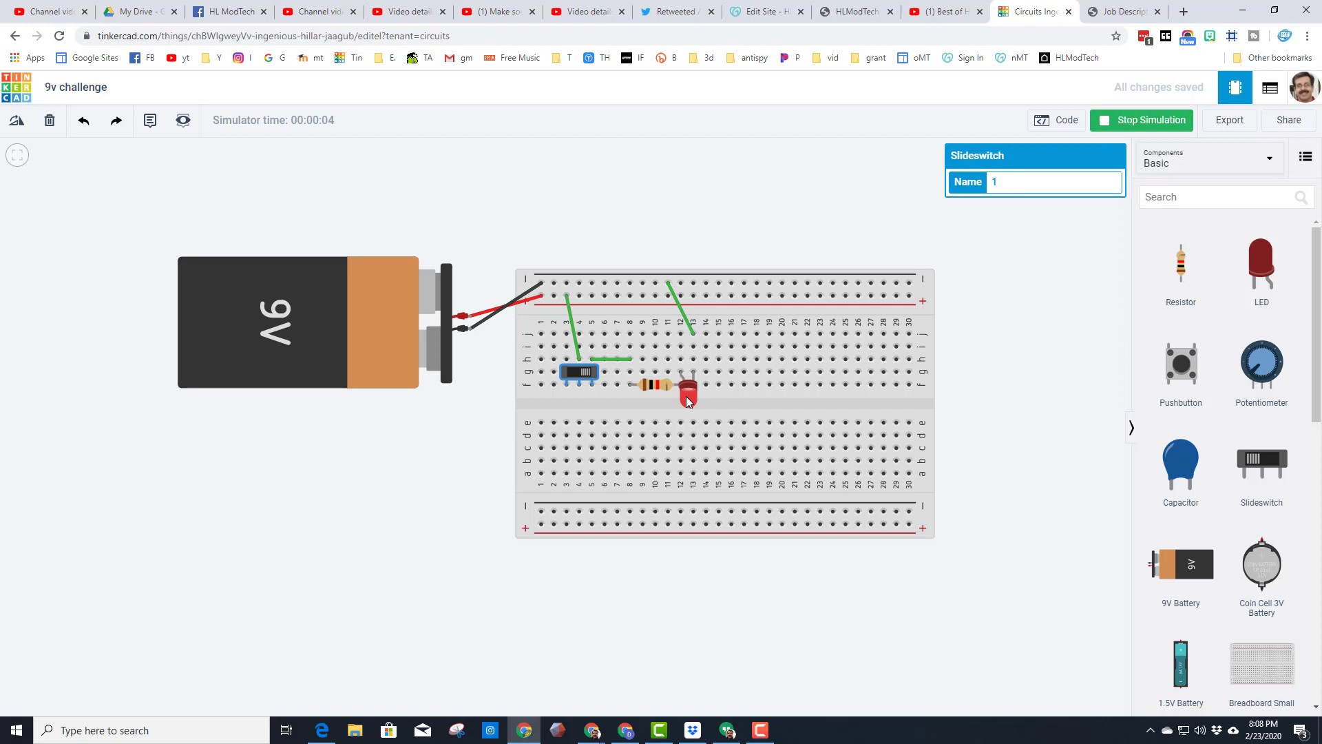
mouse_move(457, 276)
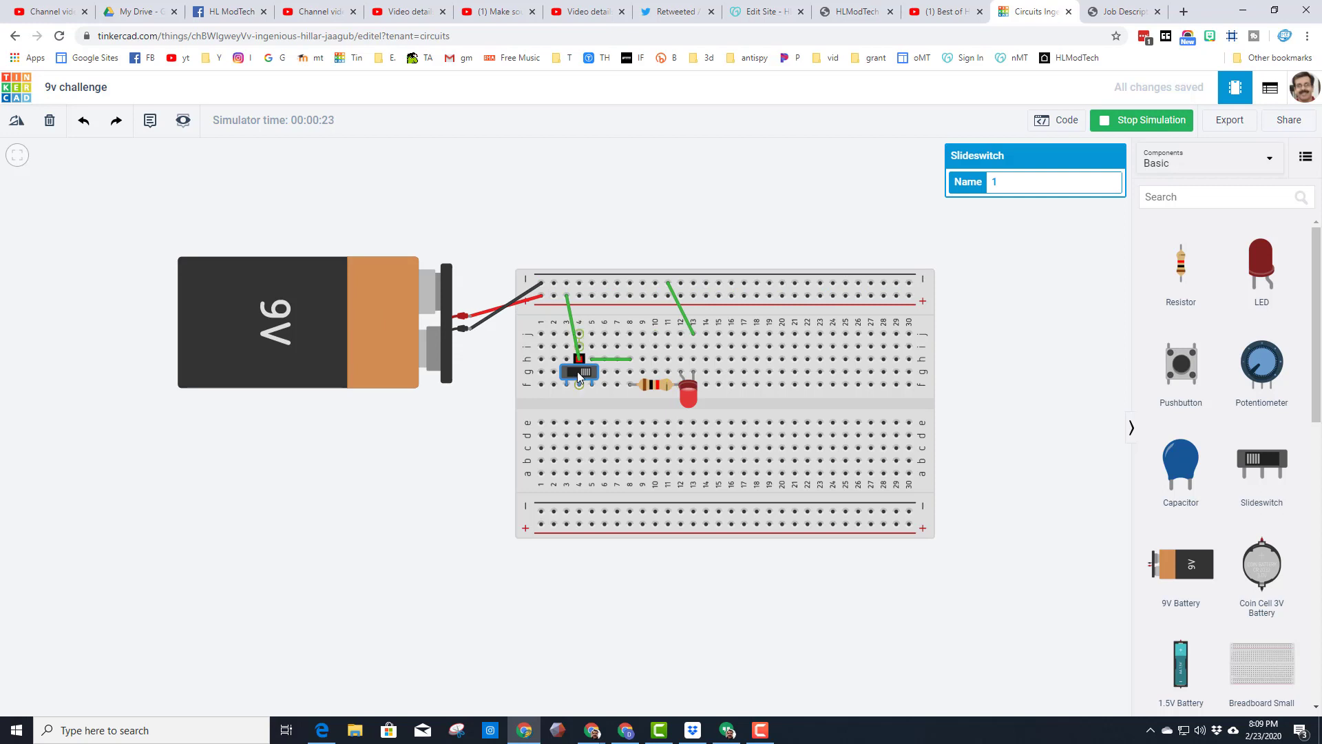
mouse_move(591, 385)
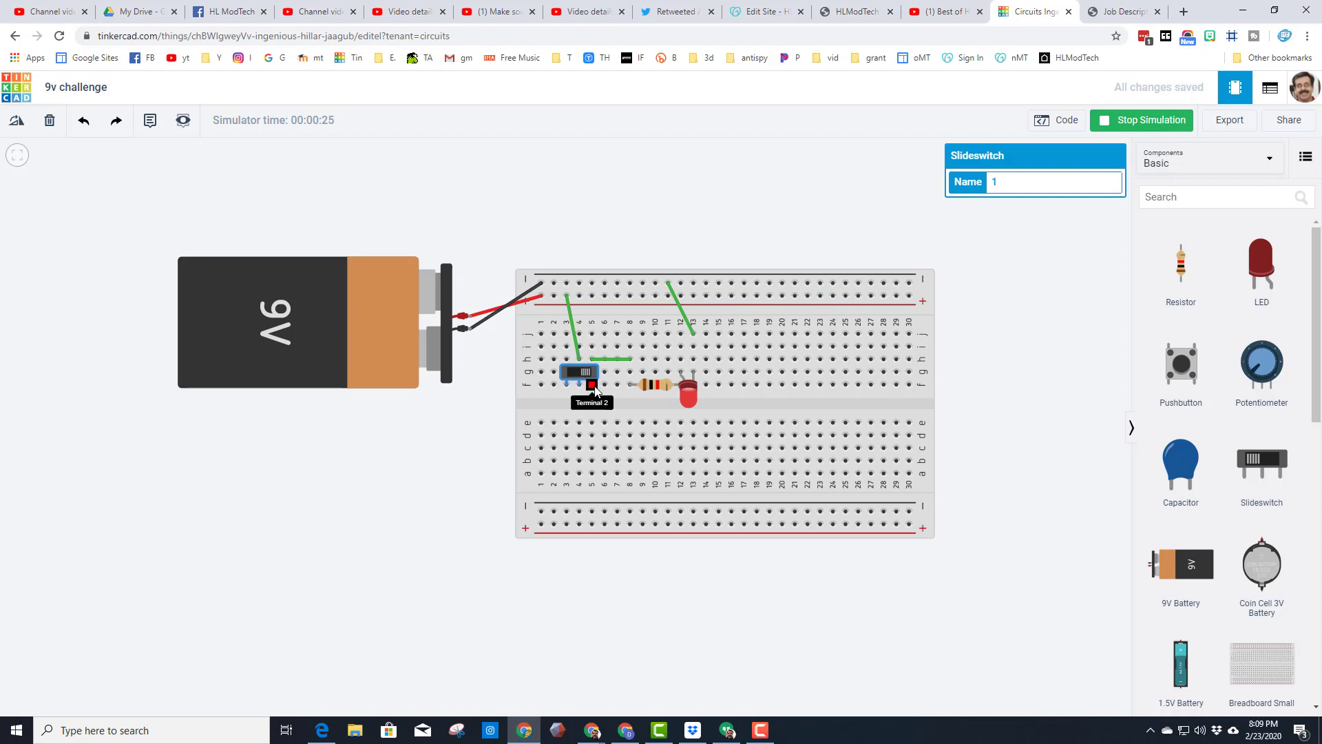
mouse_move(682, 406)
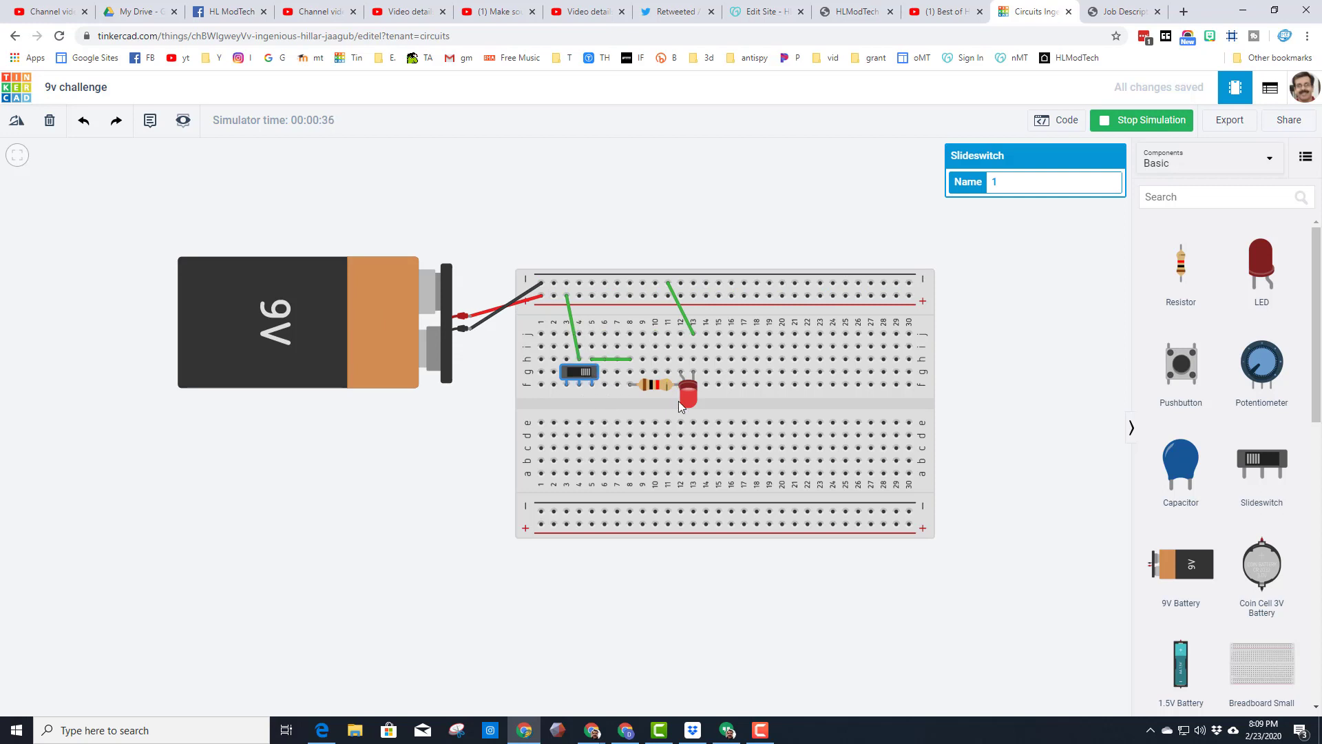
click(653, 386)
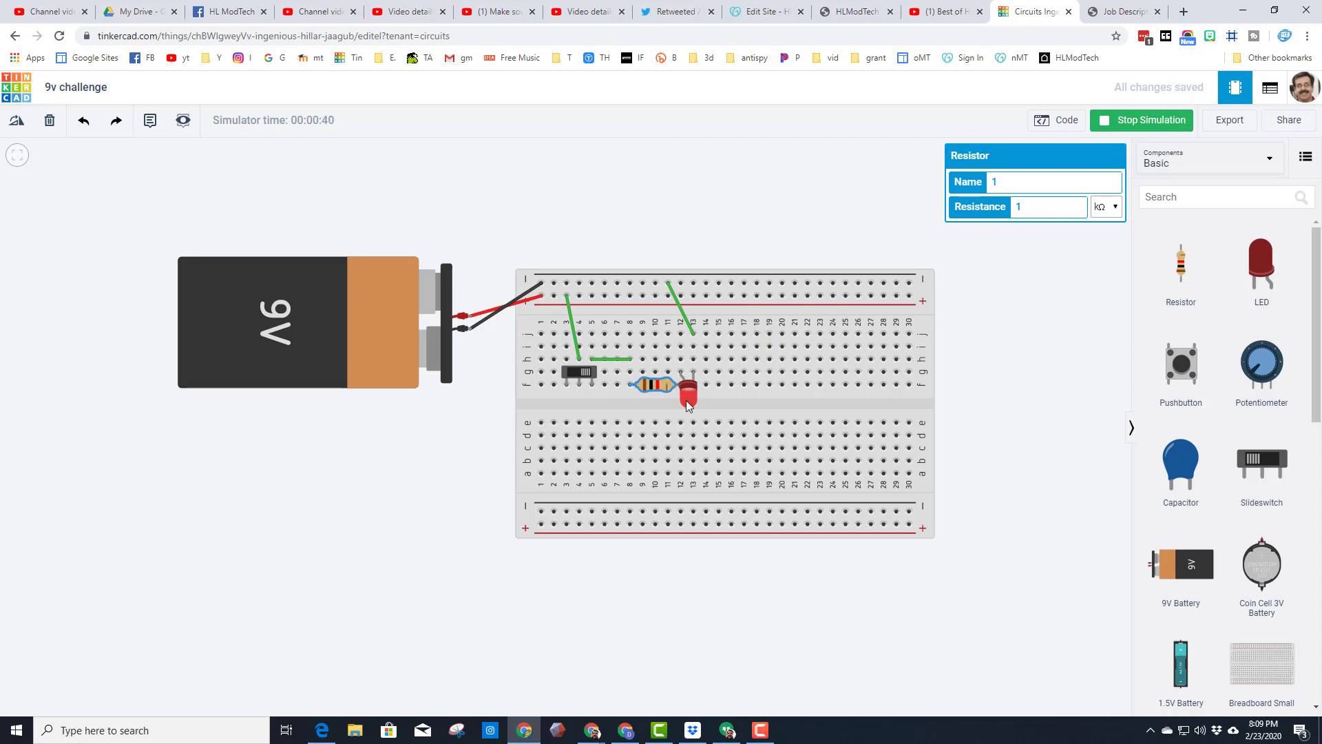
Step the resistor's unit through nΩ, mΩ and Ω, leaving it at 1 Ω with the LED blown
click(1054, 208)
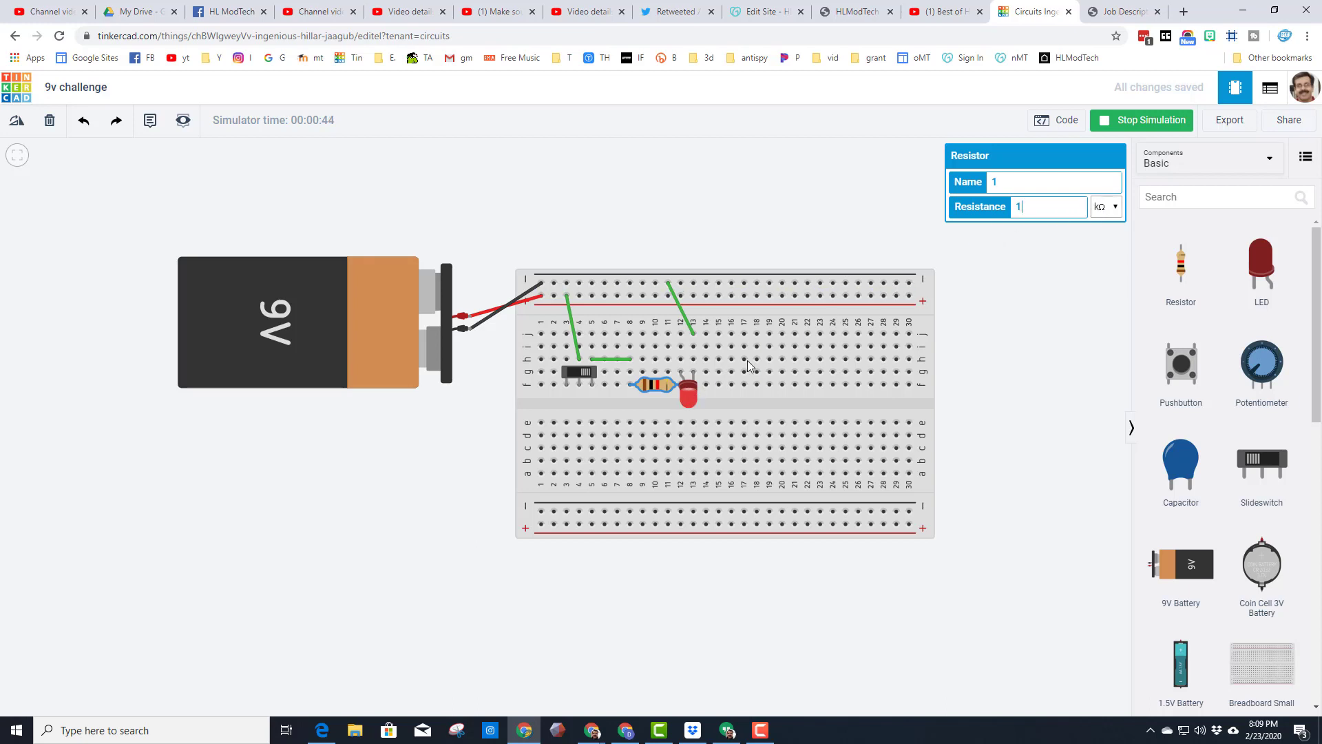
click(1114, 207)
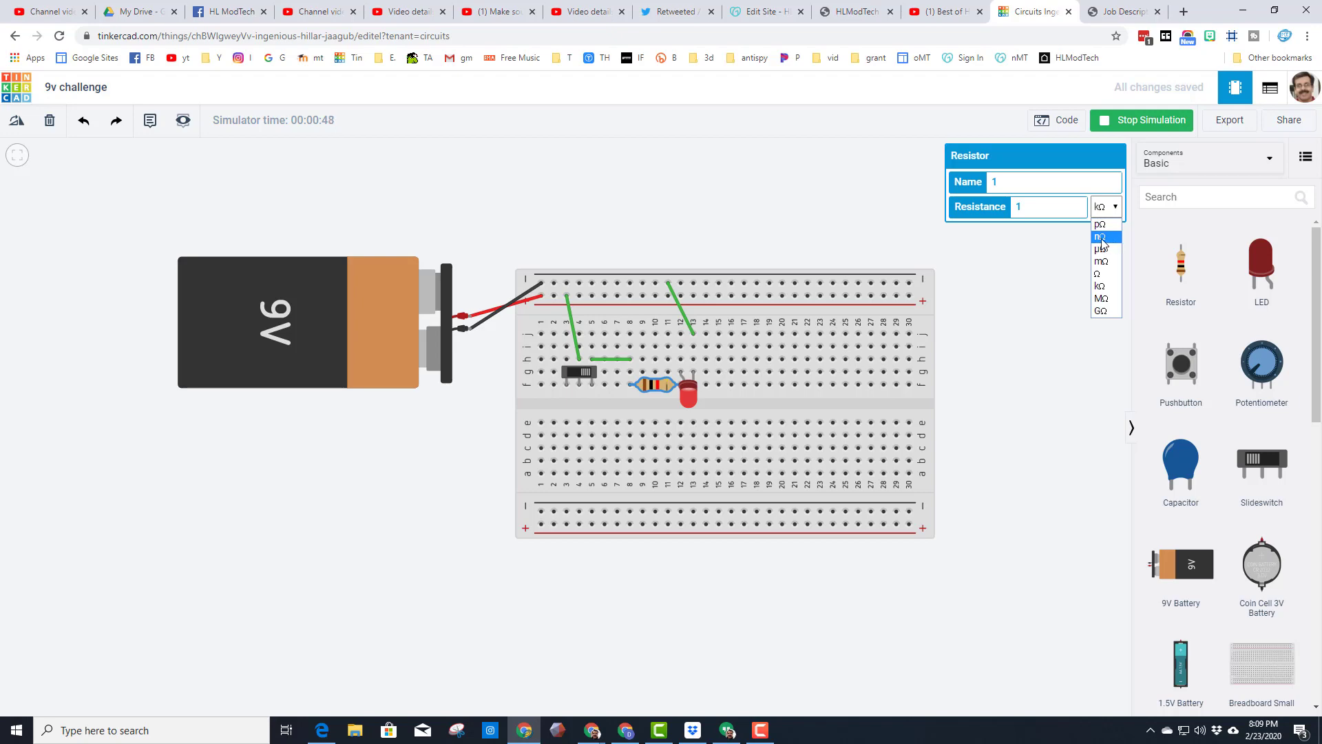
click(1101, 237)
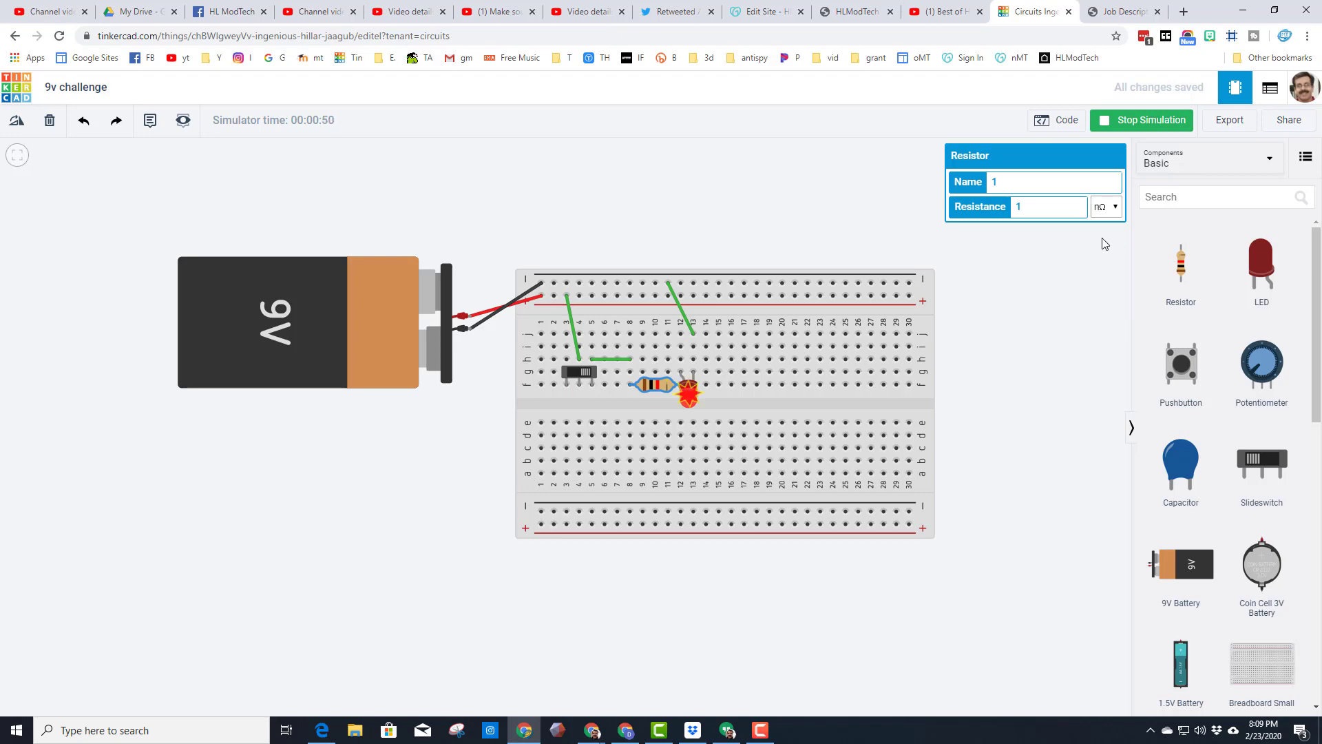
mouse_move(690, 398)
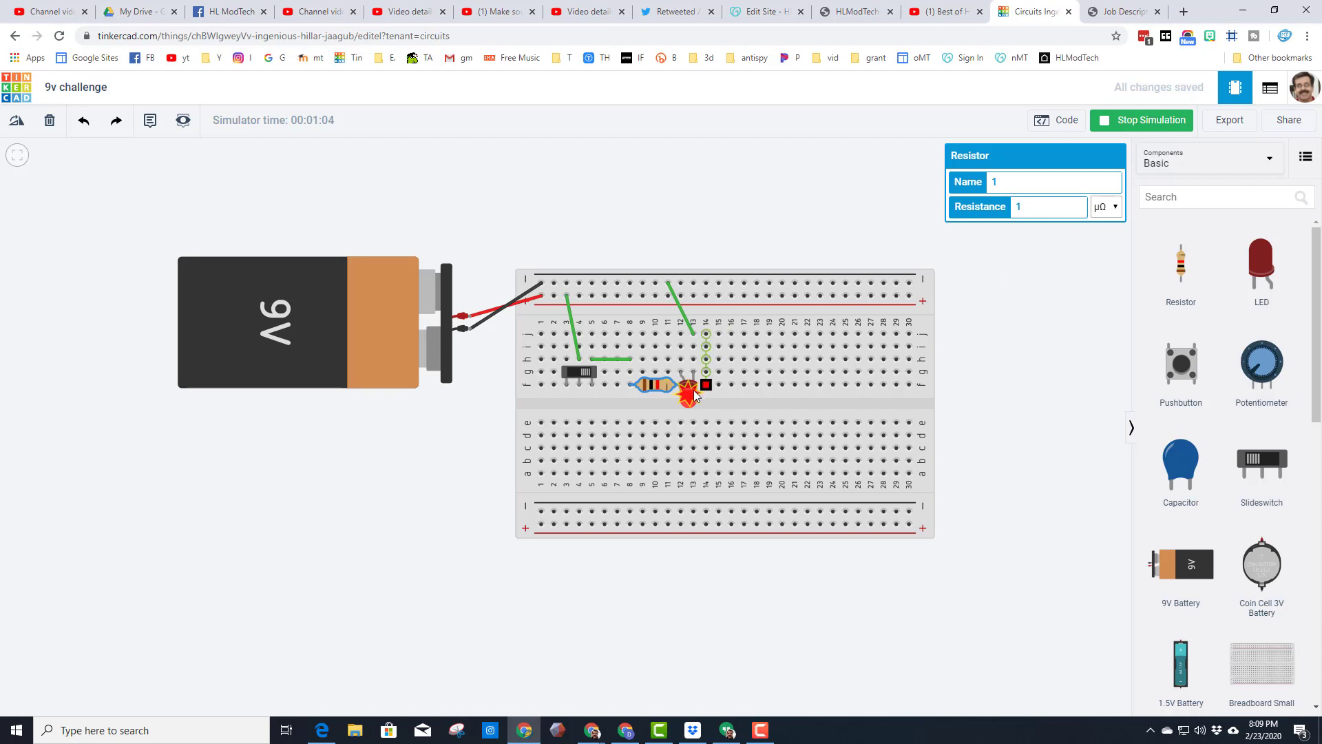
click(1106, 207)
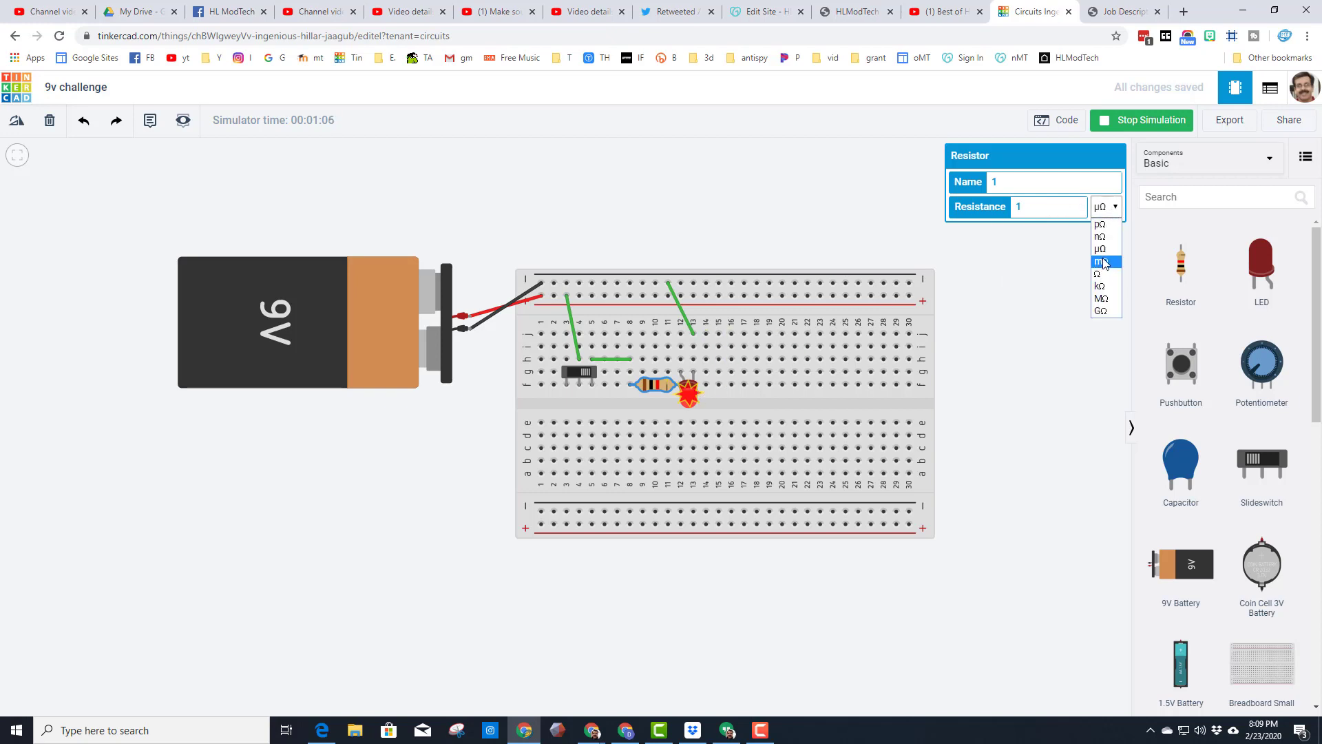
click(1101, 262)
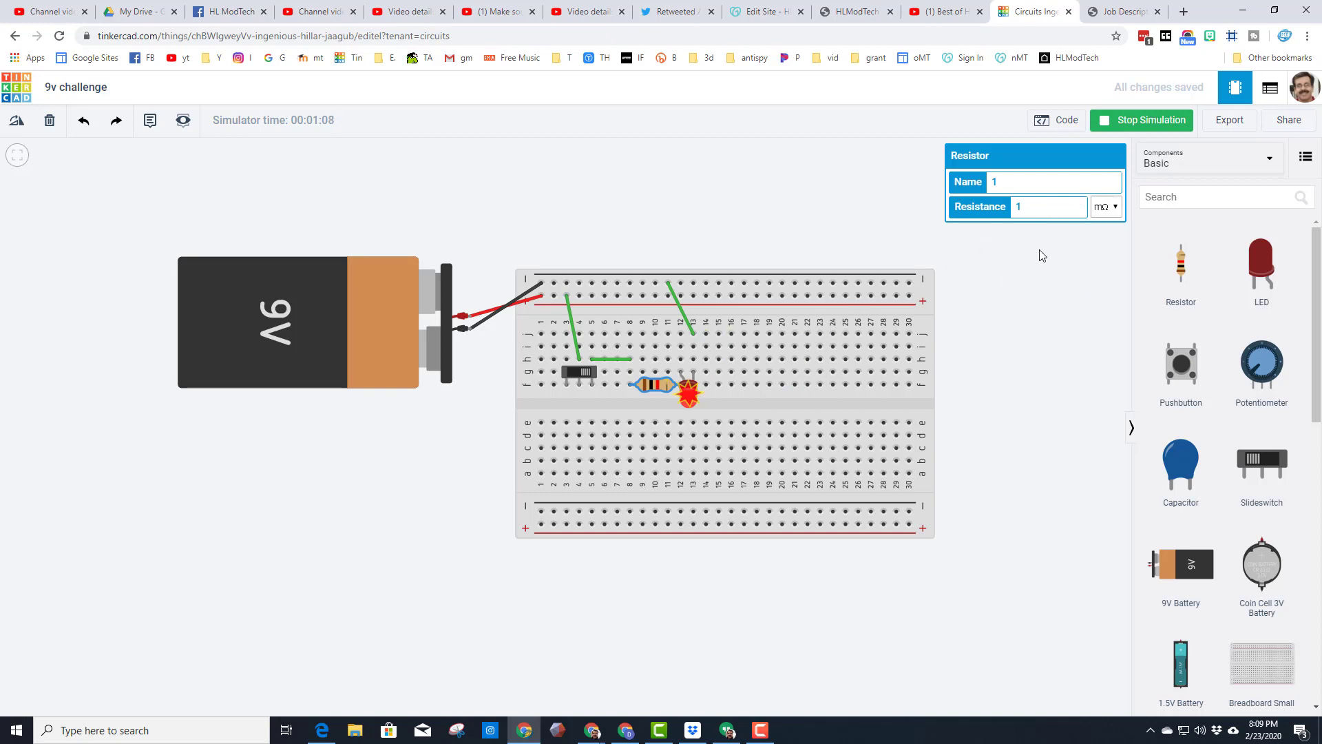
click(1105, 207)
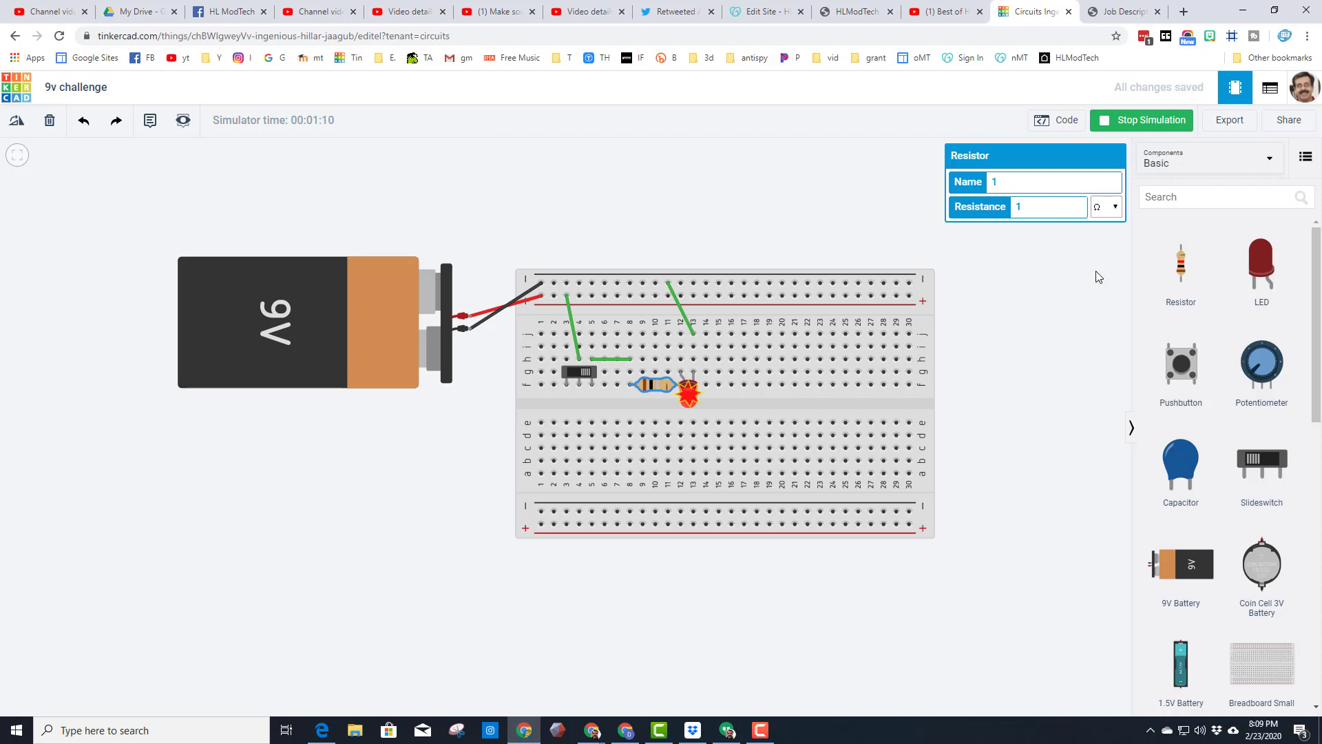
click(1054, 208)
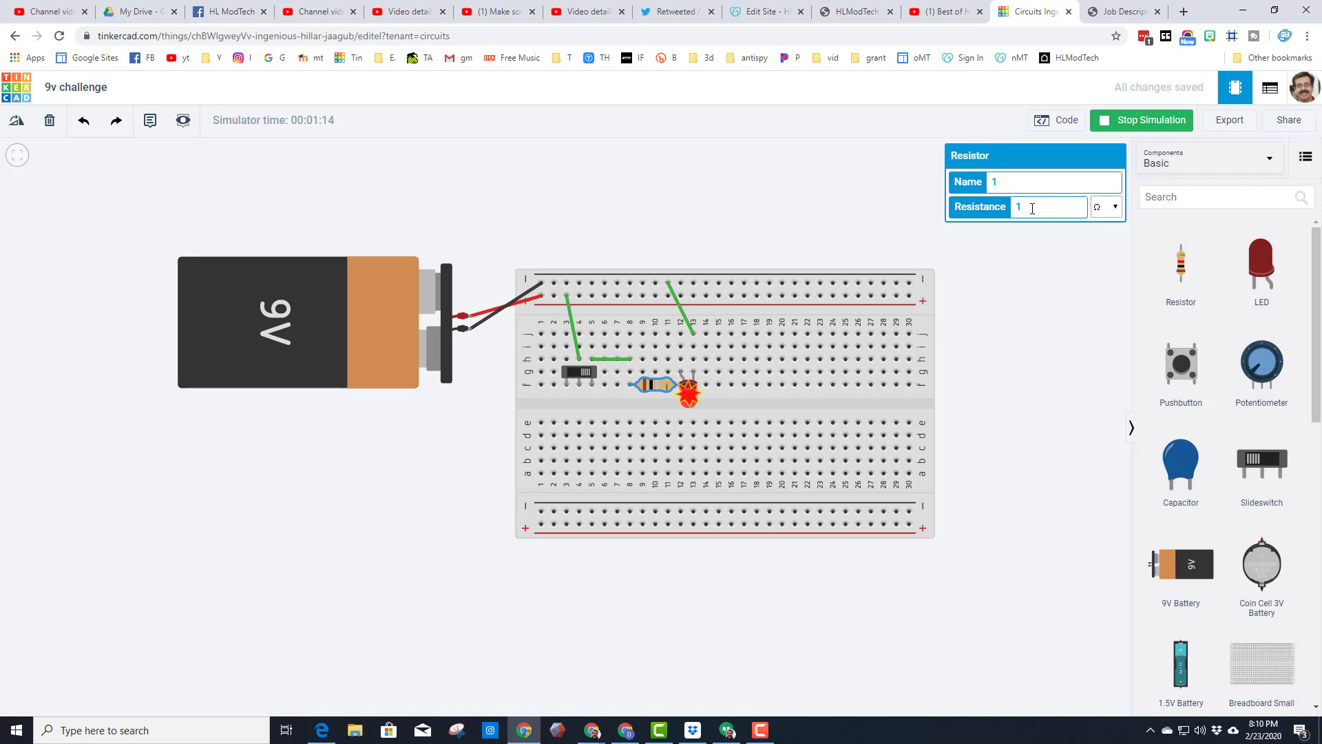
Set the resistor to 100 Ω so the LED lights with a 65 mA over-current warning
text(00)
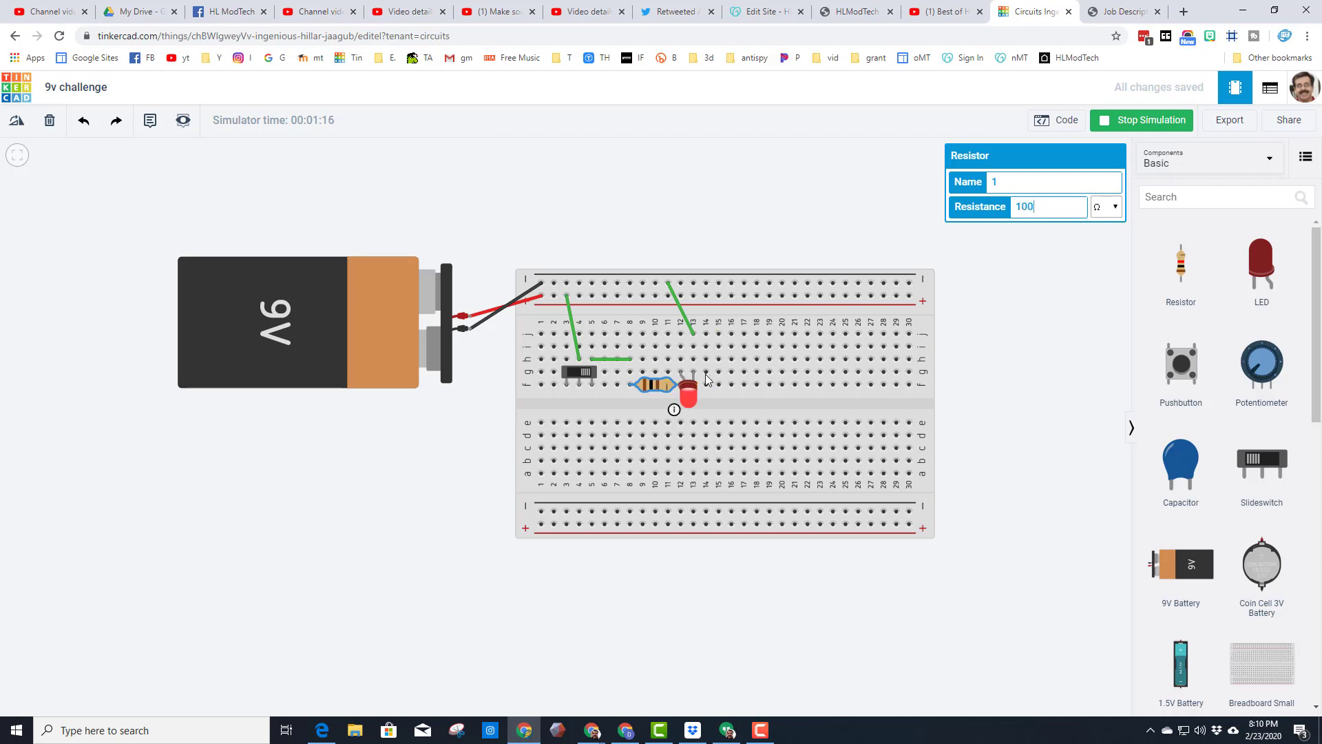
mouse_move(1083, 228)
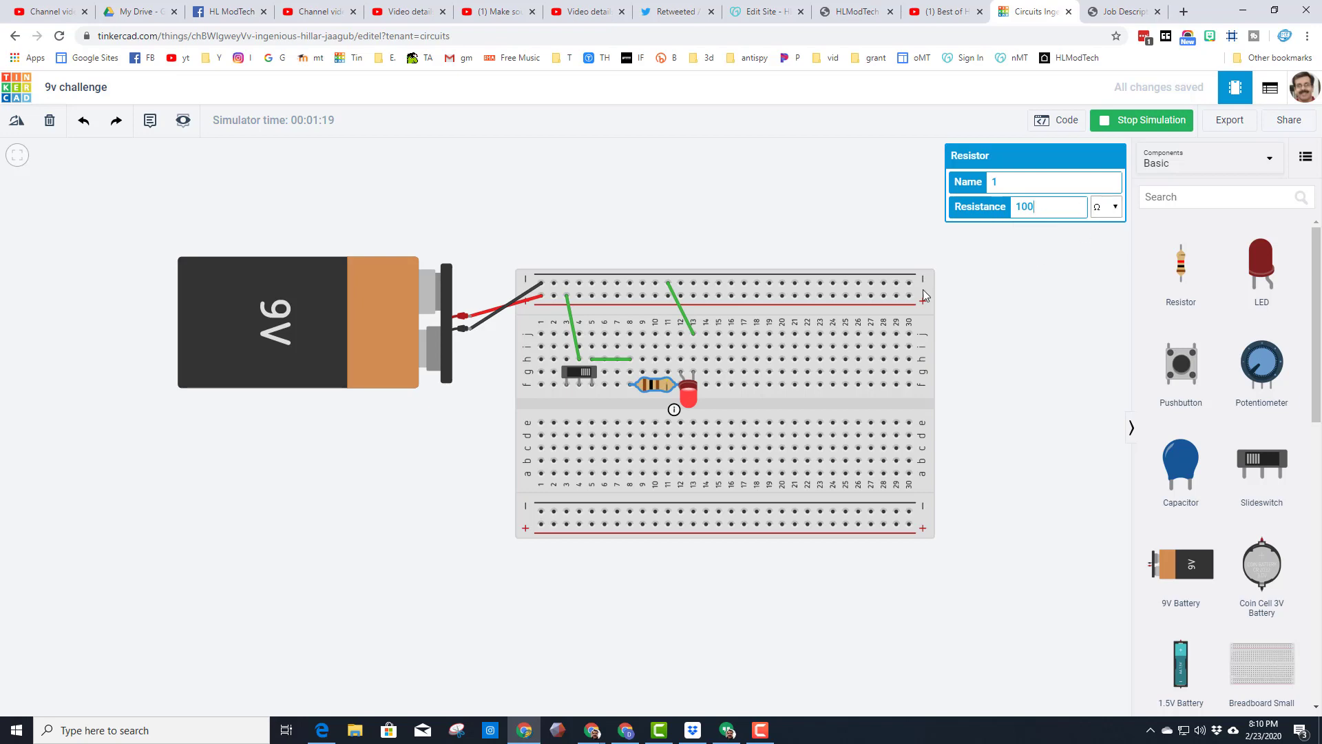
mouse_move(690, 395)
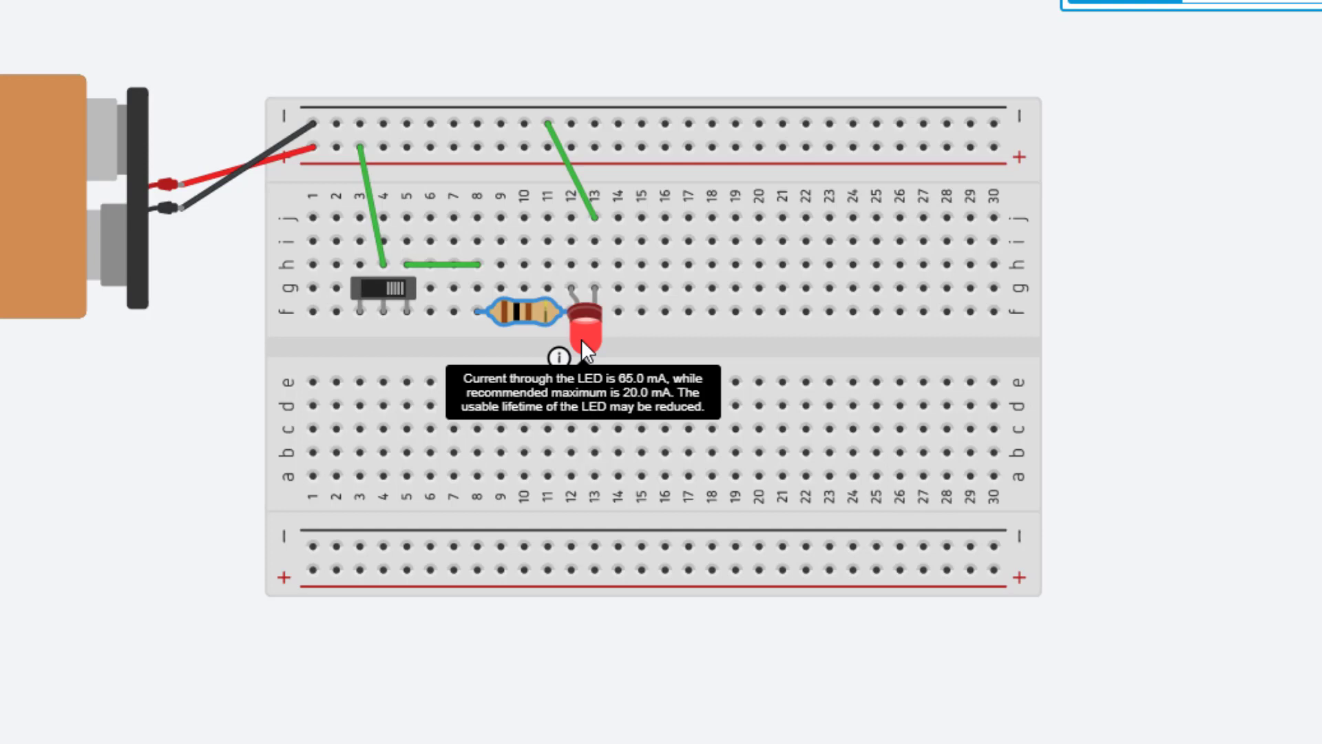
mouse_move(588, 345)
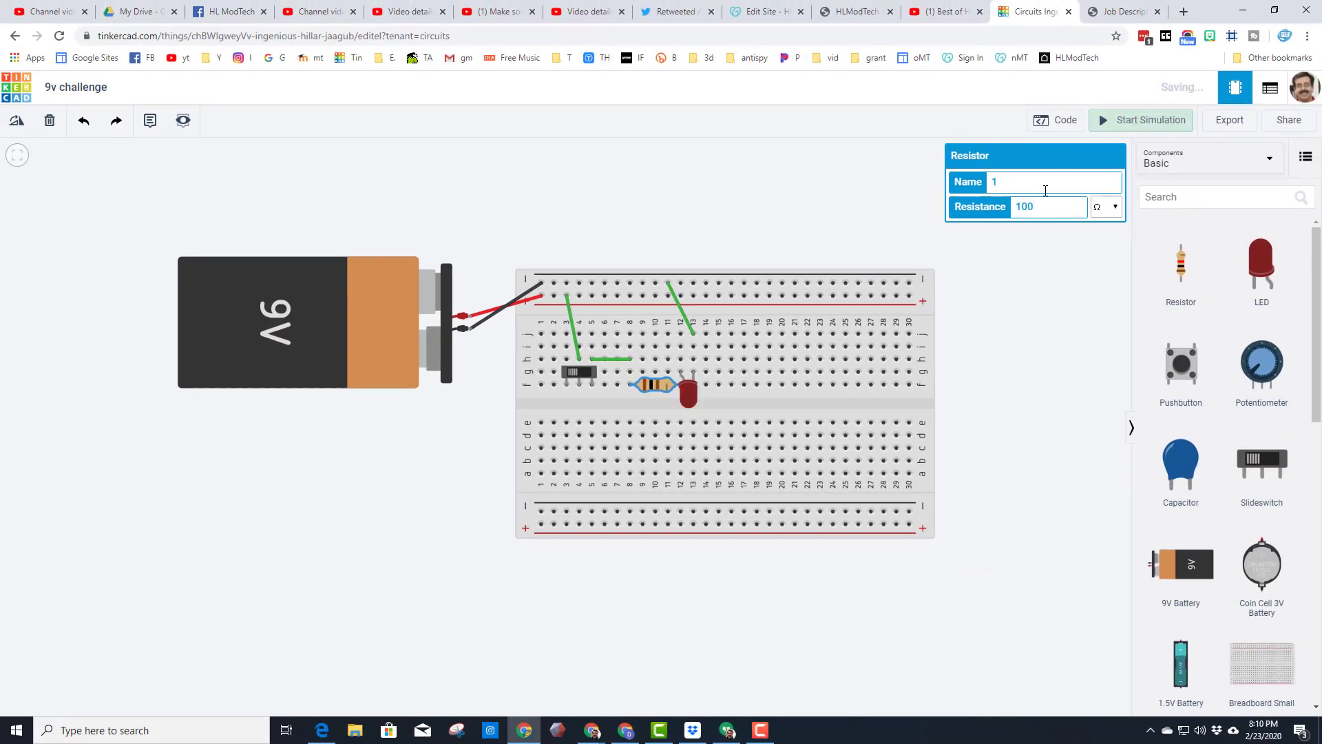
Copy and paste the red LED to chain three LEDs in series on the breadboard
click(688, 390)
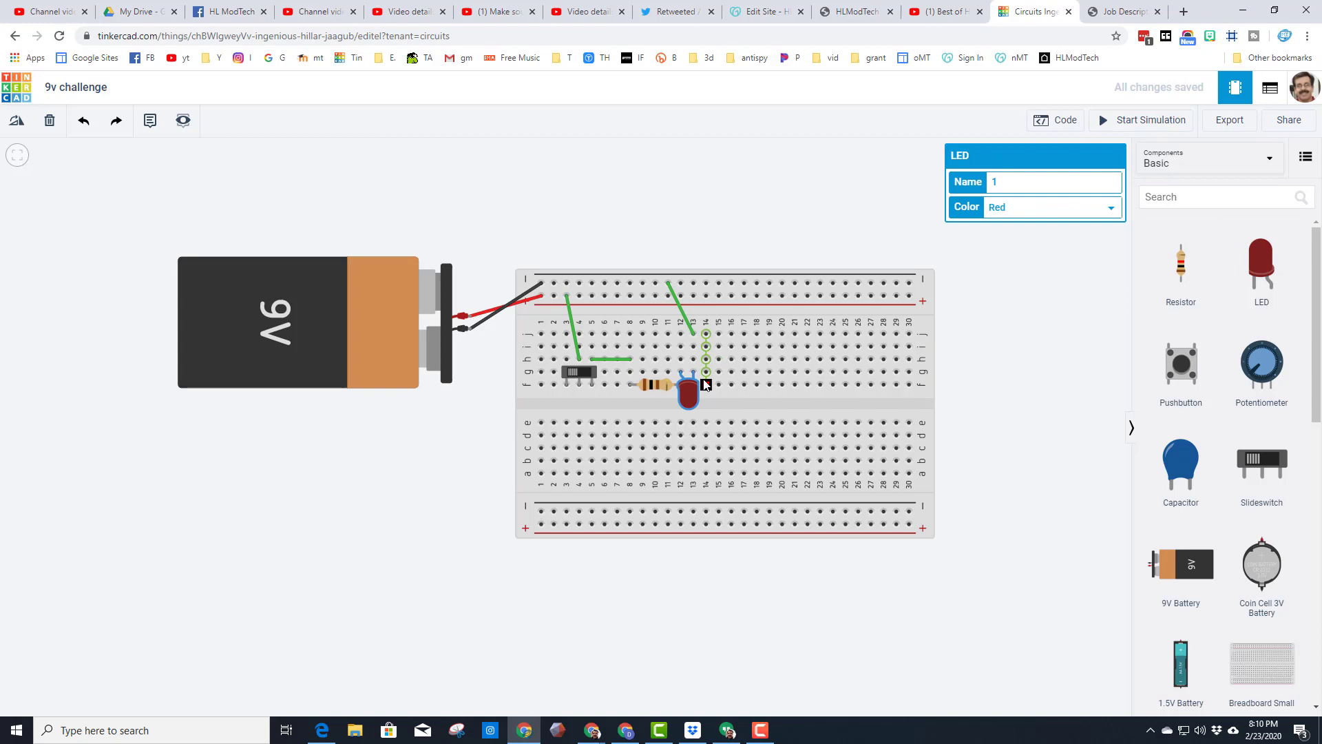
key(ctrl+c)
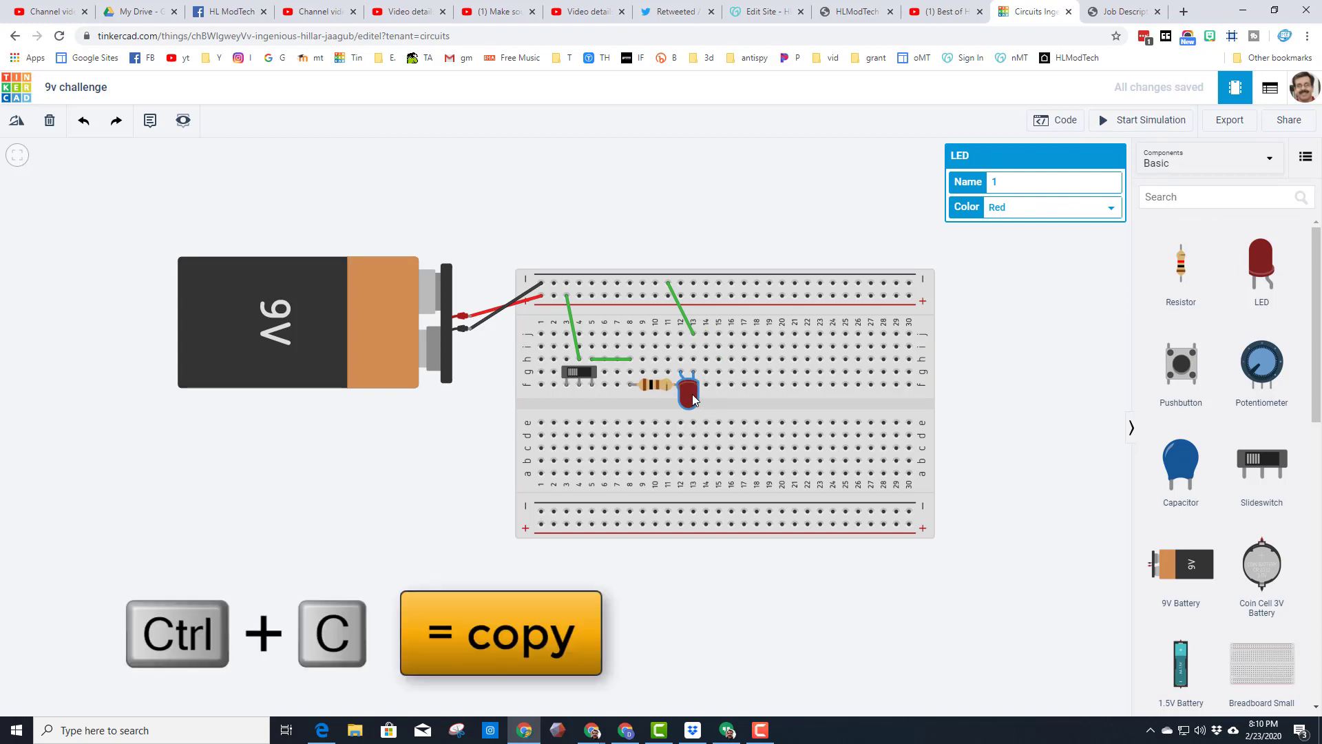
key(ctrl+v)
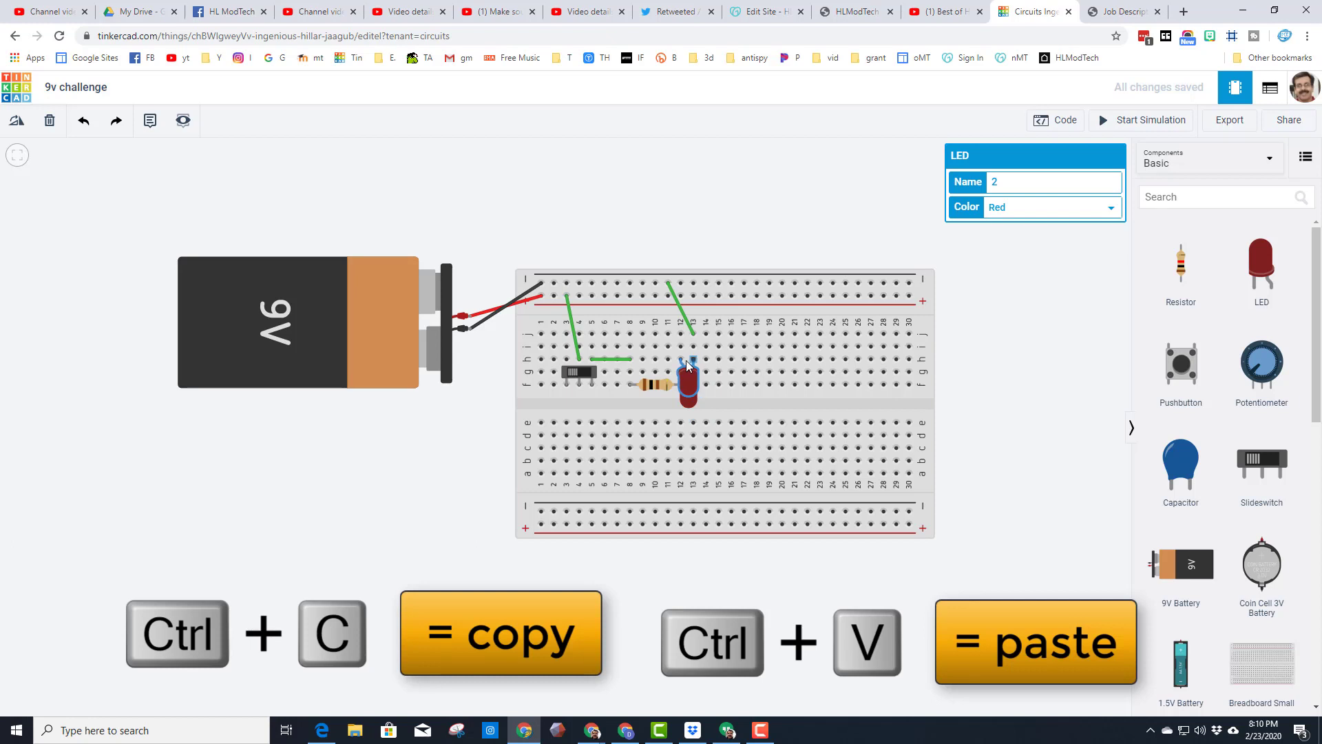
key(ctrl+c)
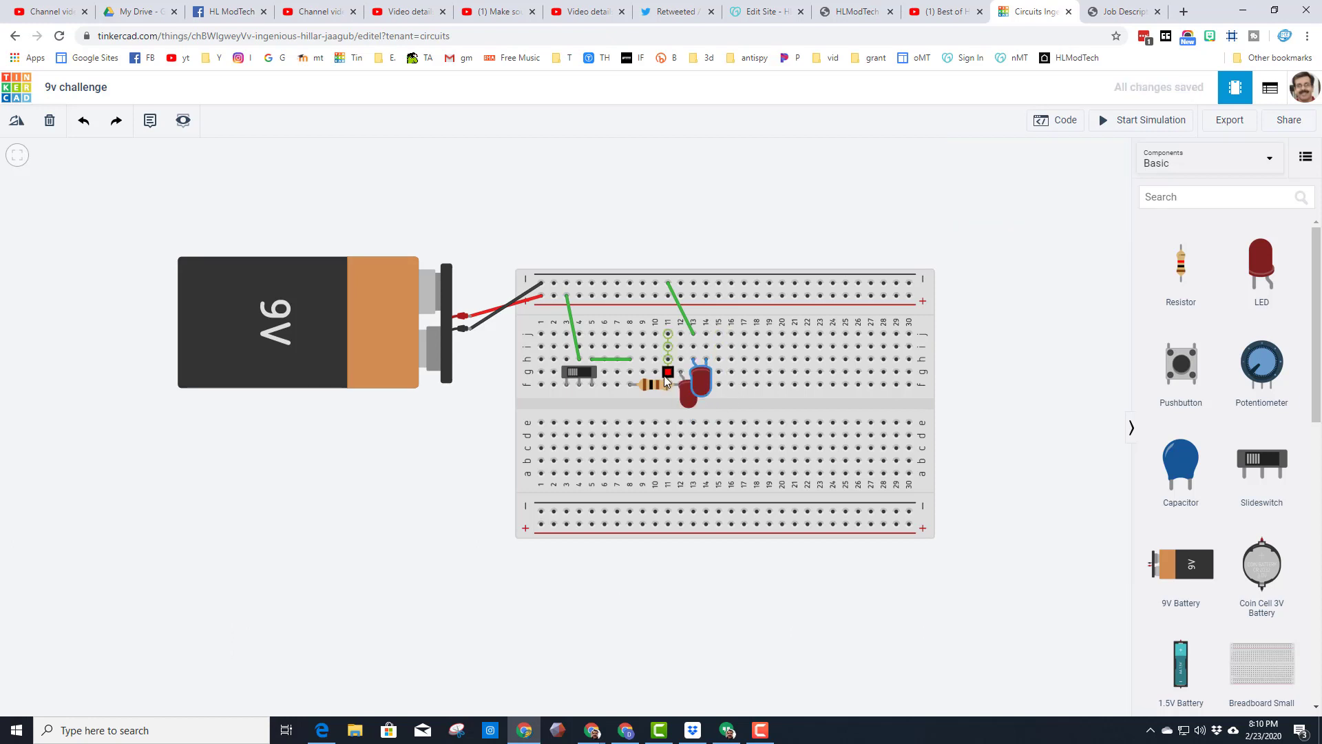
click(667, 372)
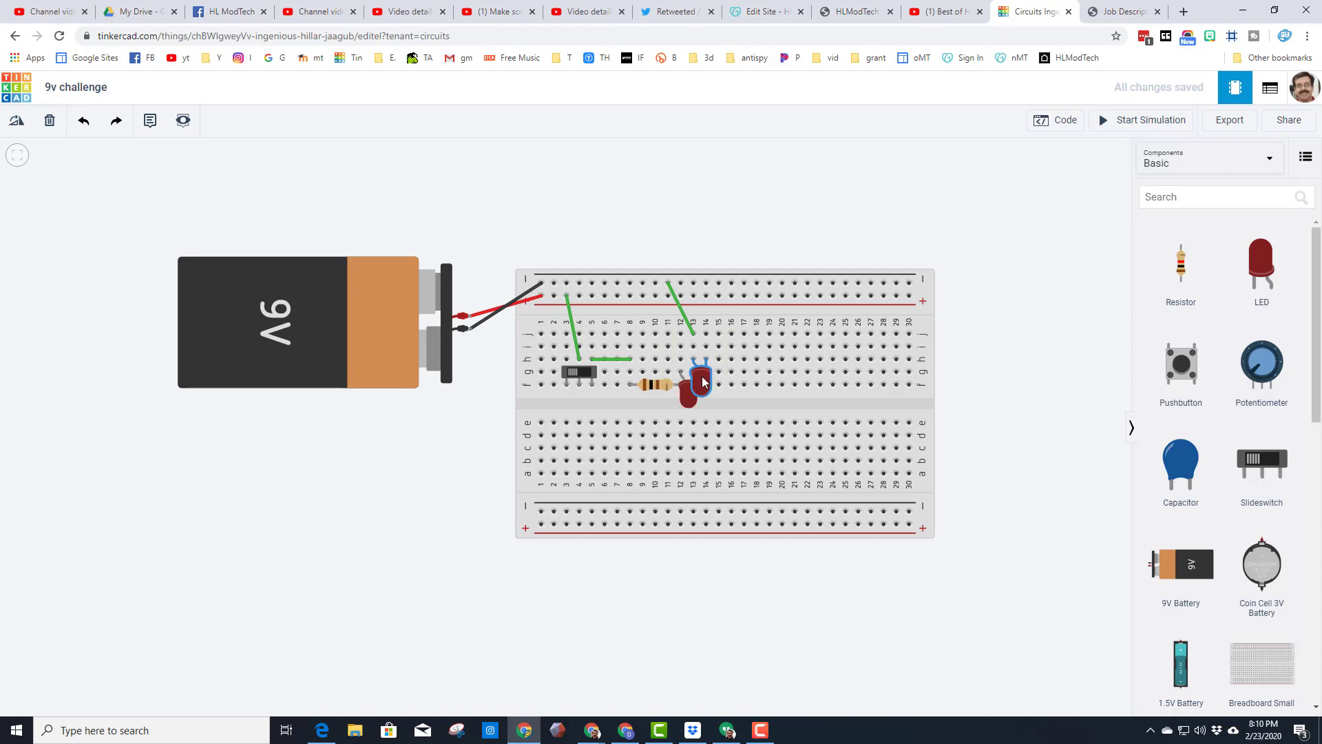
mouse_move(693, 358)
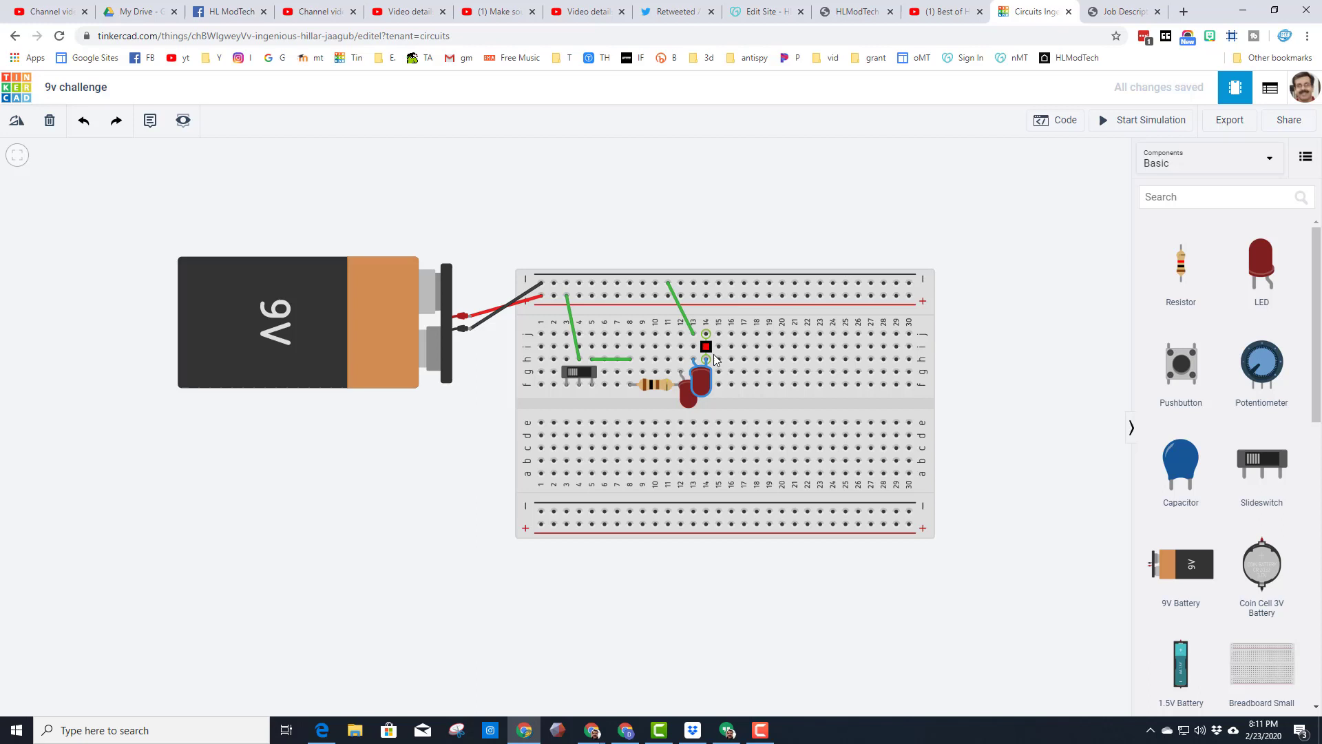
Redraw the green wire from the top rail to the last LED's column
click(683, 325)
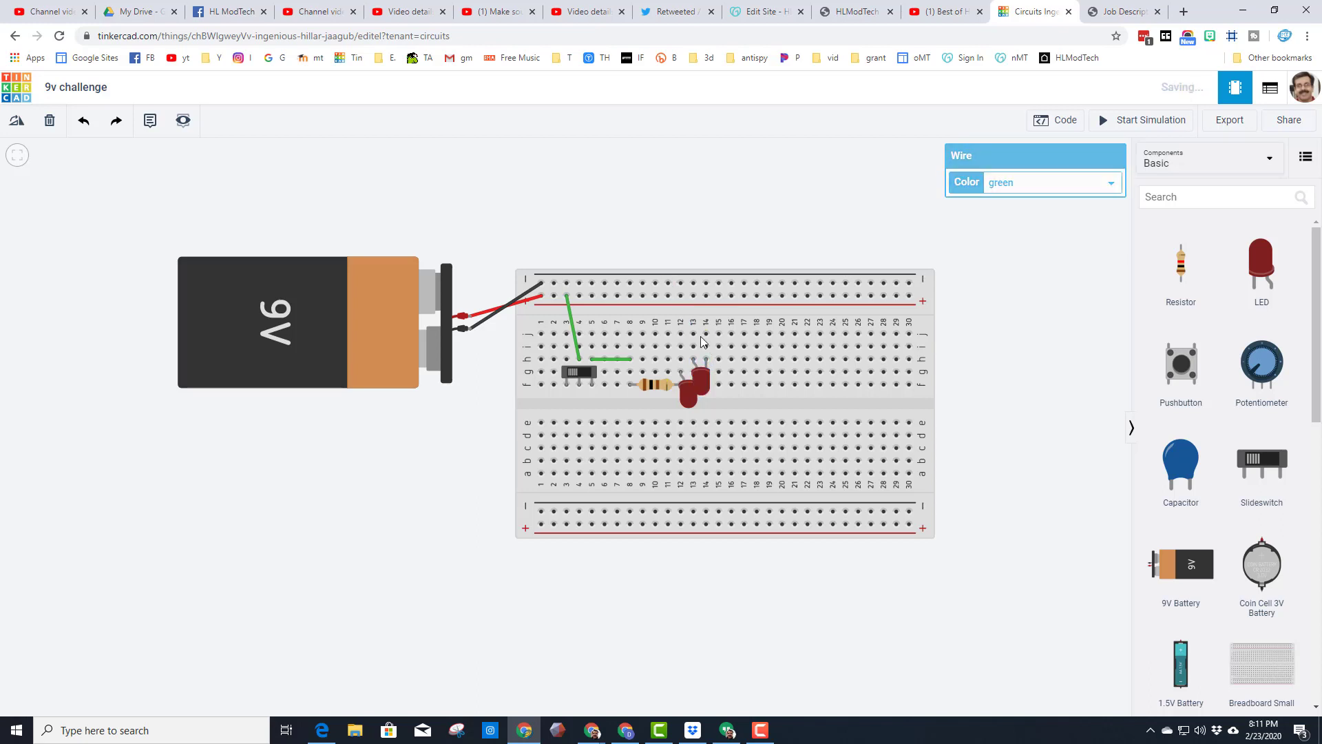
click(702, 378)
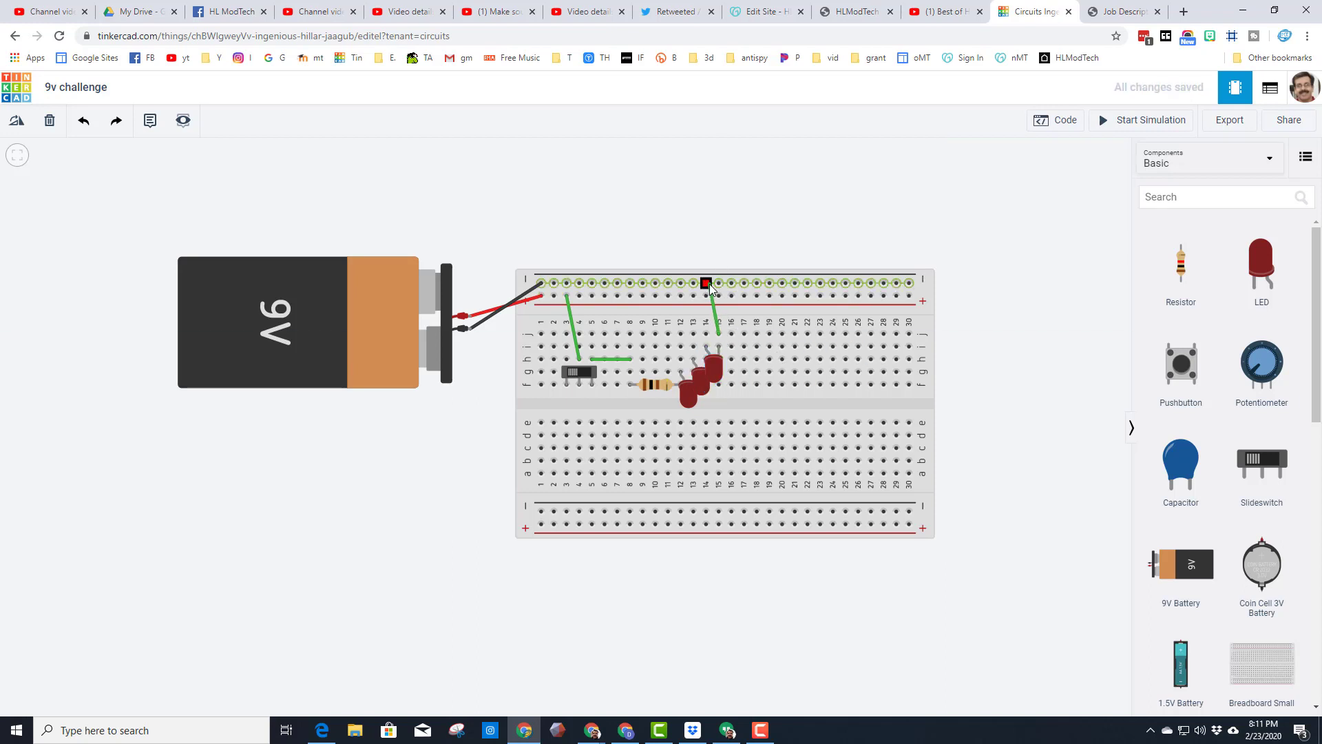
click(707, 284)
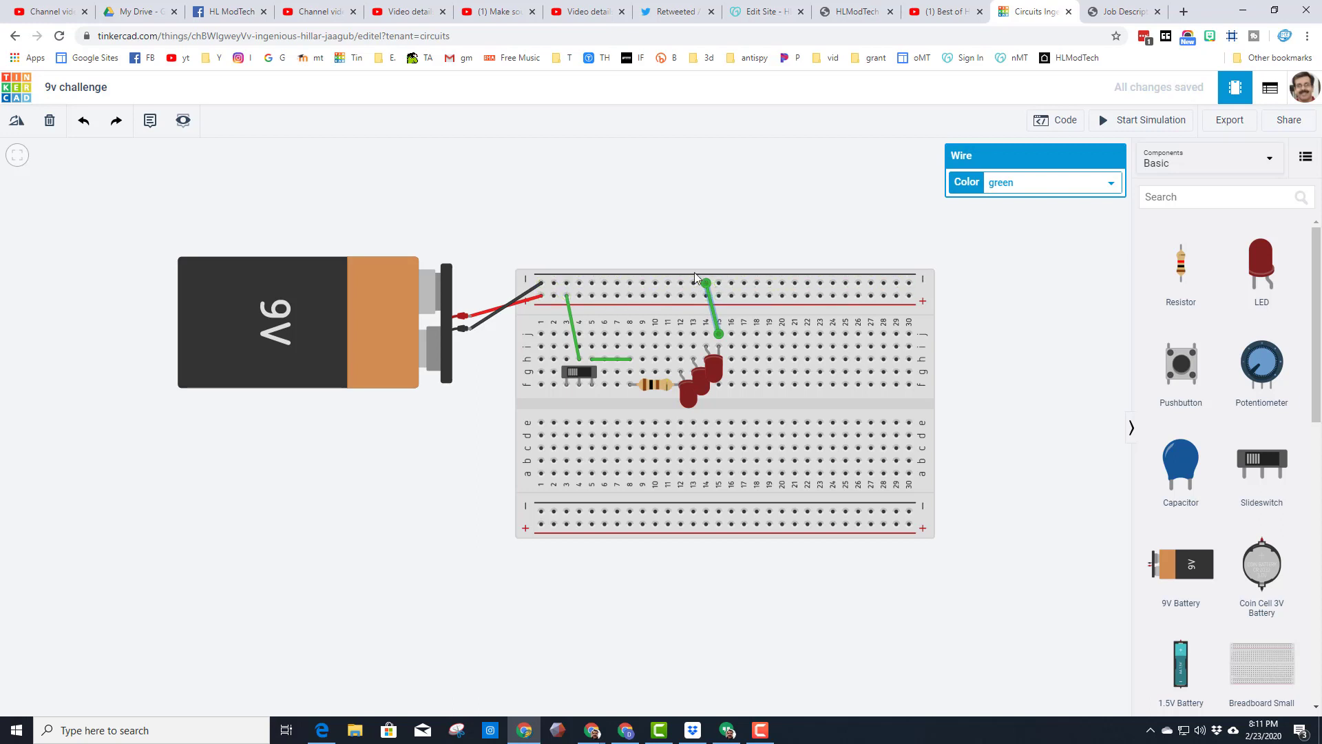
click(641, 284)
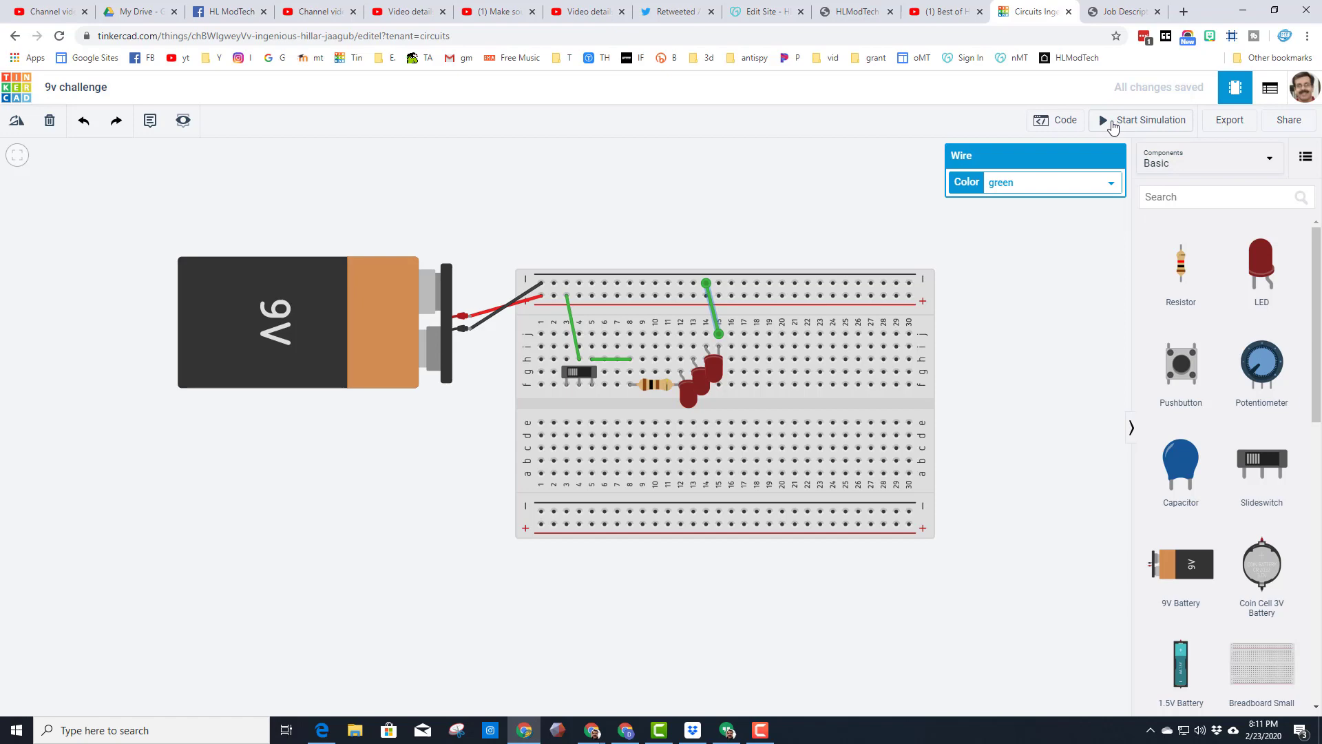
Run the simulation with all three LEDs lit and select the resistor to check its 100 Ω value
click(1149, 120)
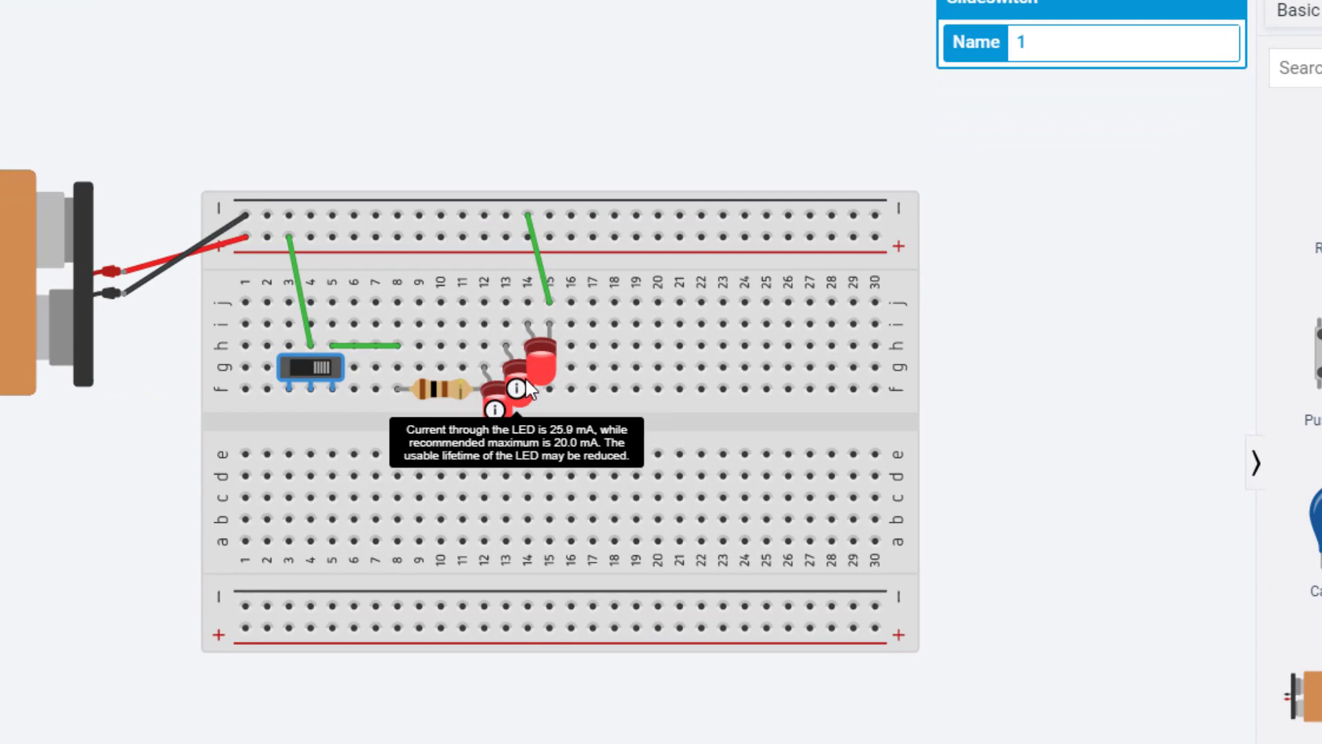
mouse_move(521, 390)
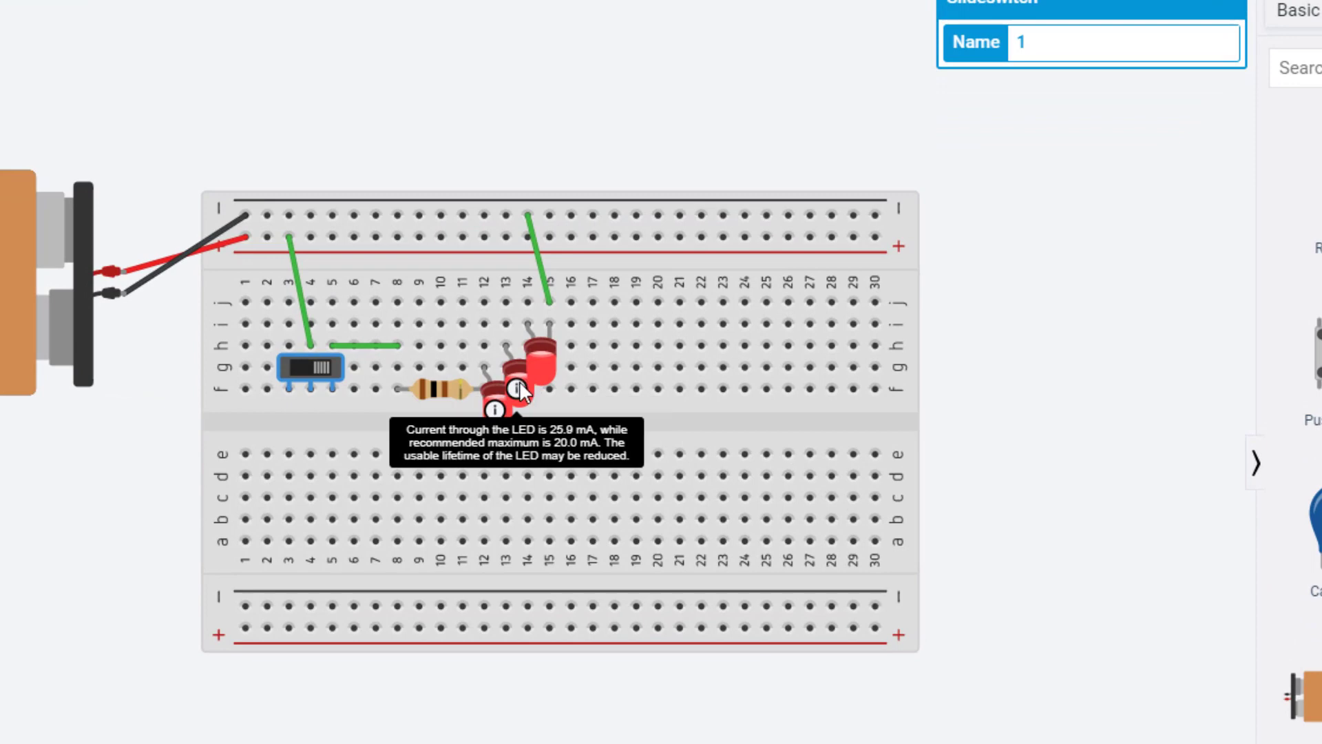
mouse_move(449, 401)
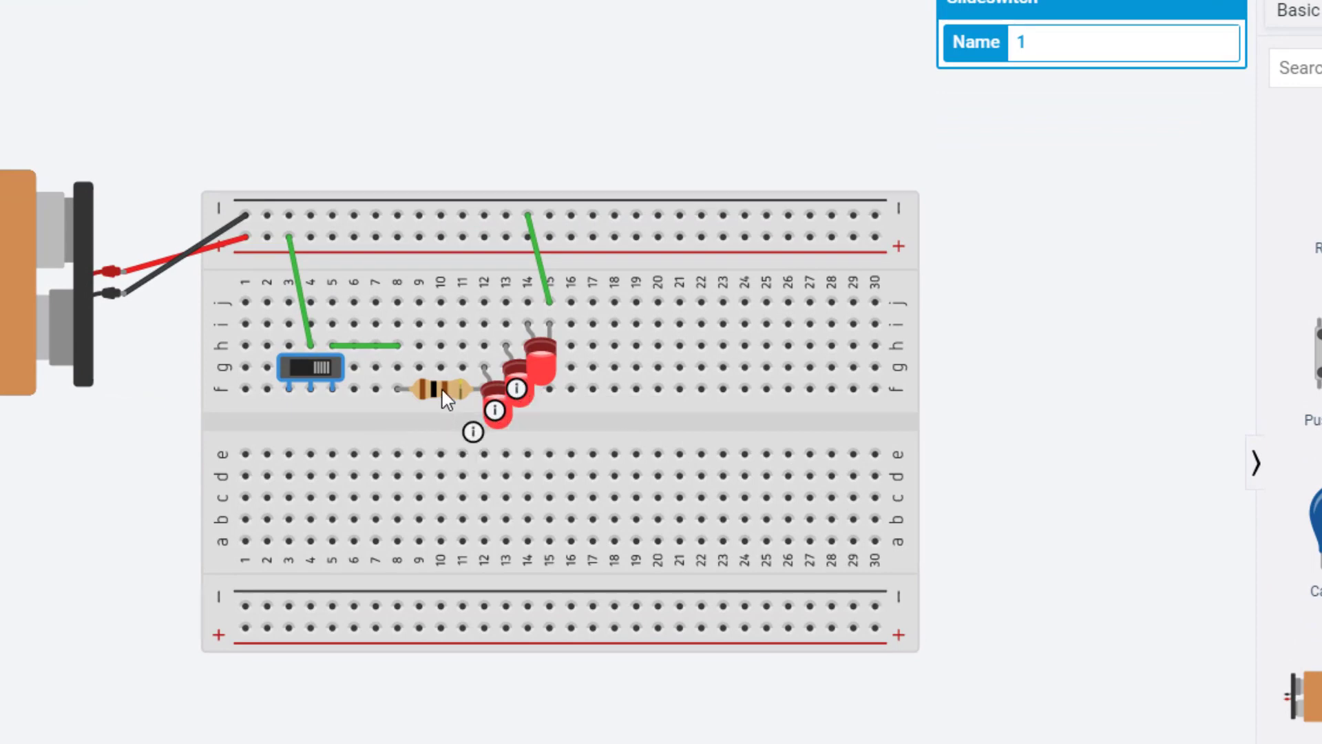
click(438, 388)
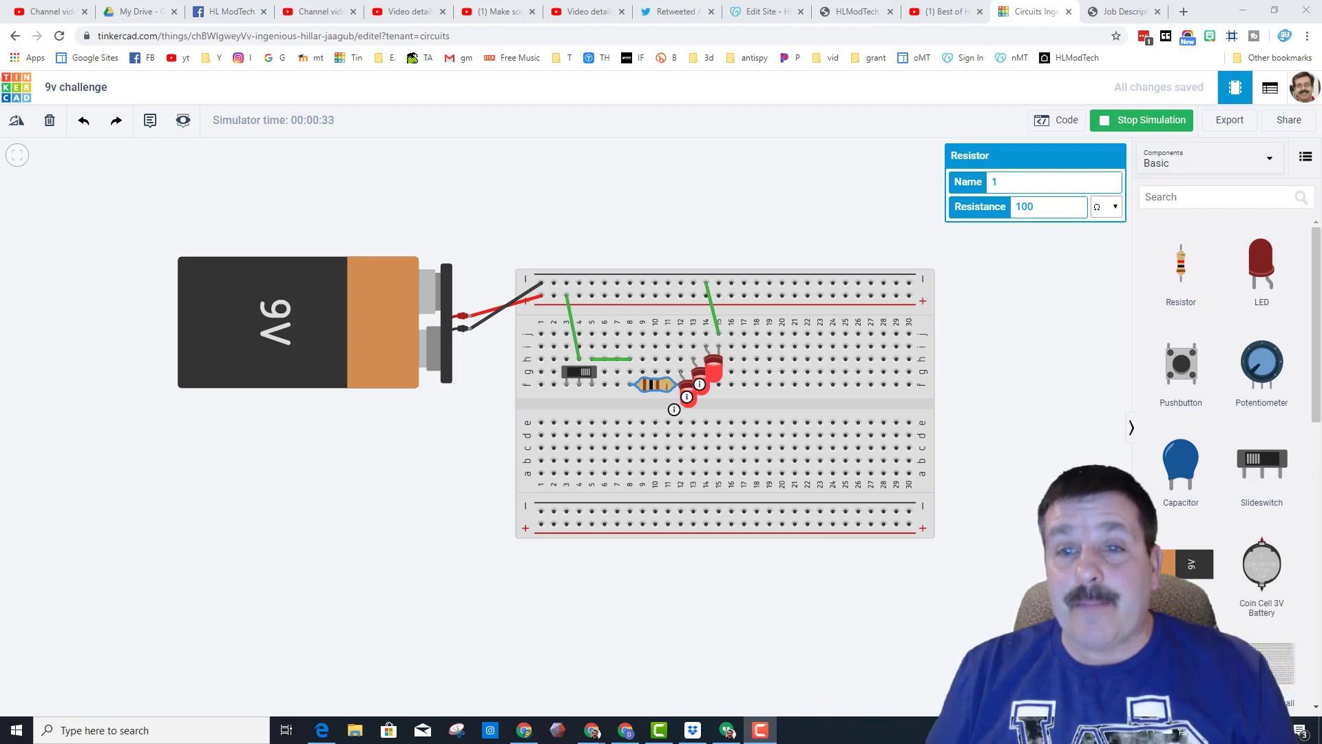
mouse_move(688, 397)
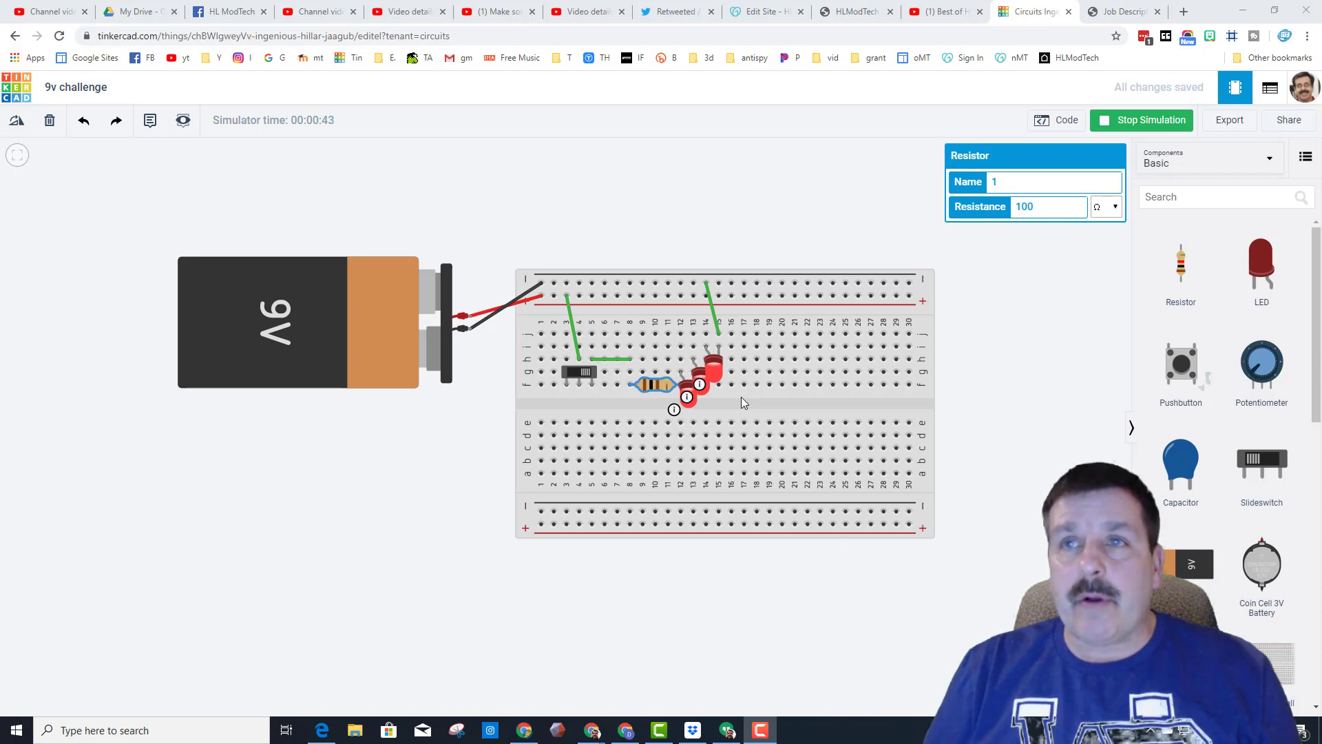
mouse_move(295, 336)
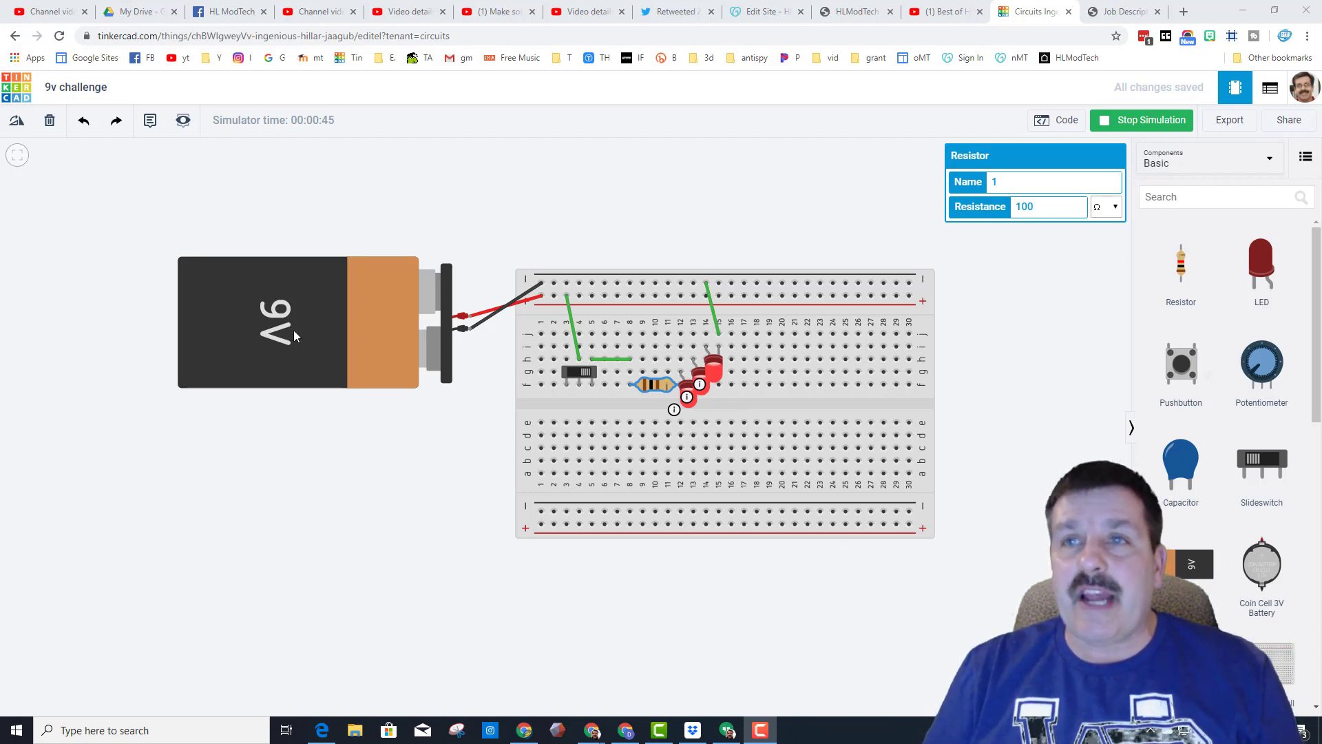